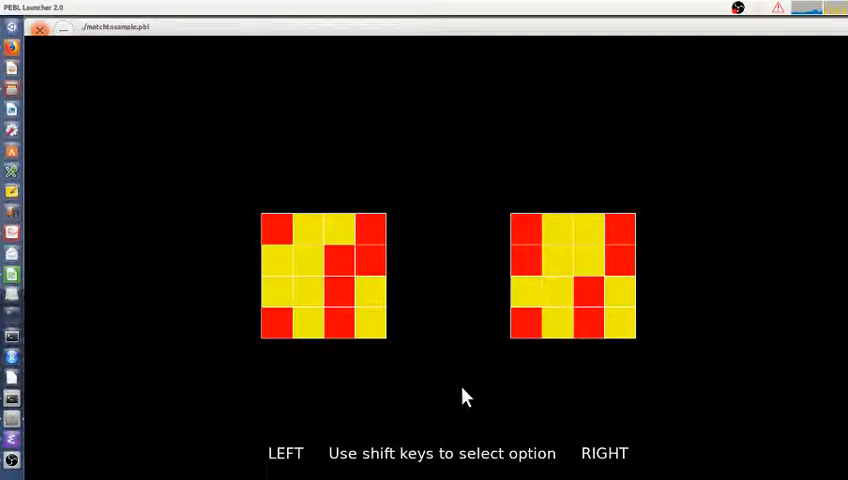
{"action": "mouse_move", "coordinate": [472, 396]}
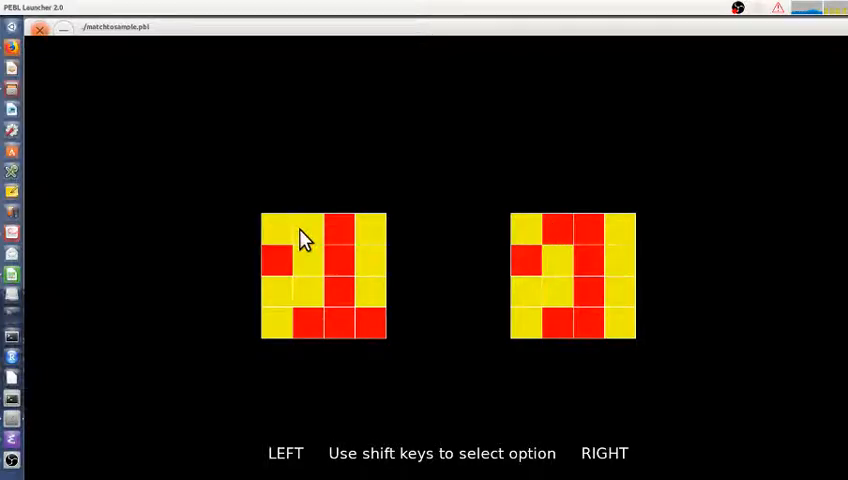
{"action": "mouse_move", "coordinate": [376, 332]}
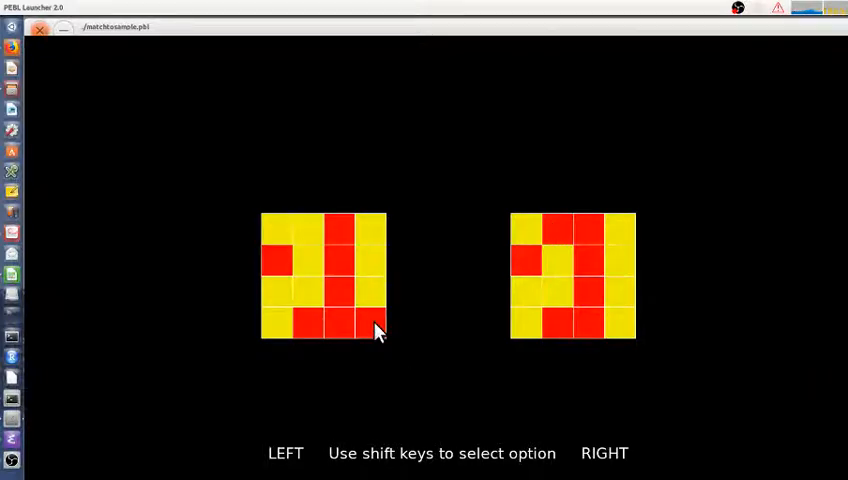
{"action": "mouse_move", "coordinate": [368, 336]}
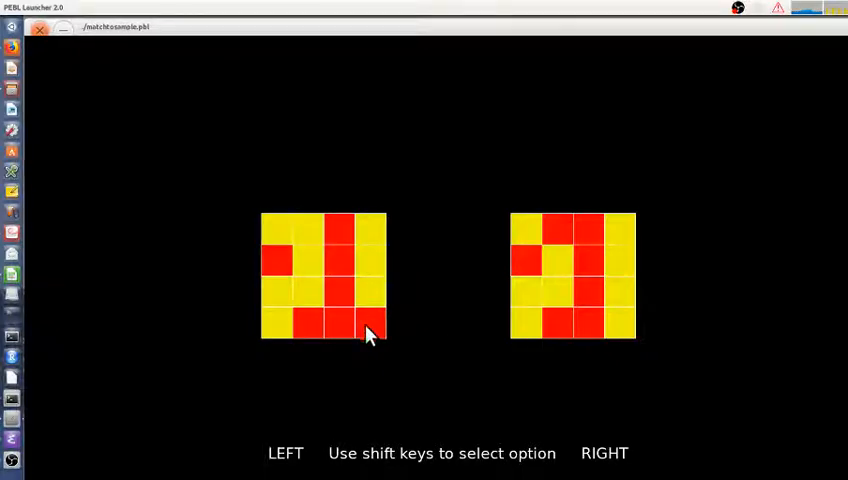
{"action": "mouse_move", "coordinate": [402, 380]}
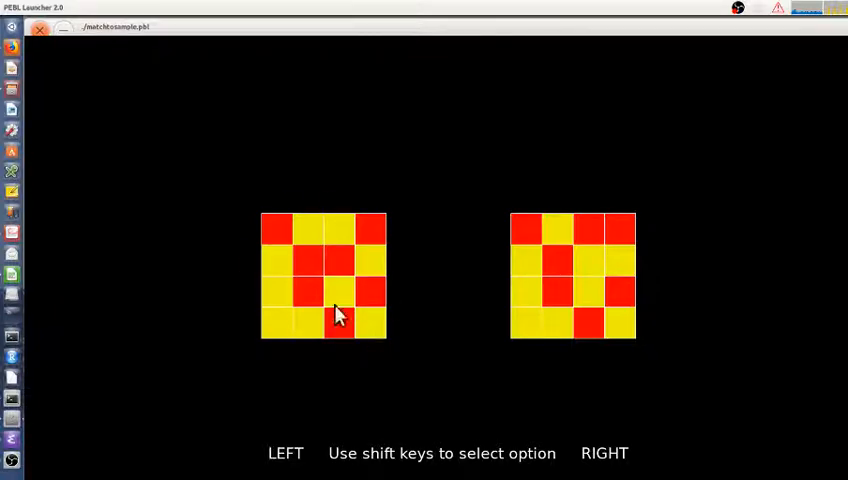
{"action": "mouse_move", "coordinate": [668, 250]}
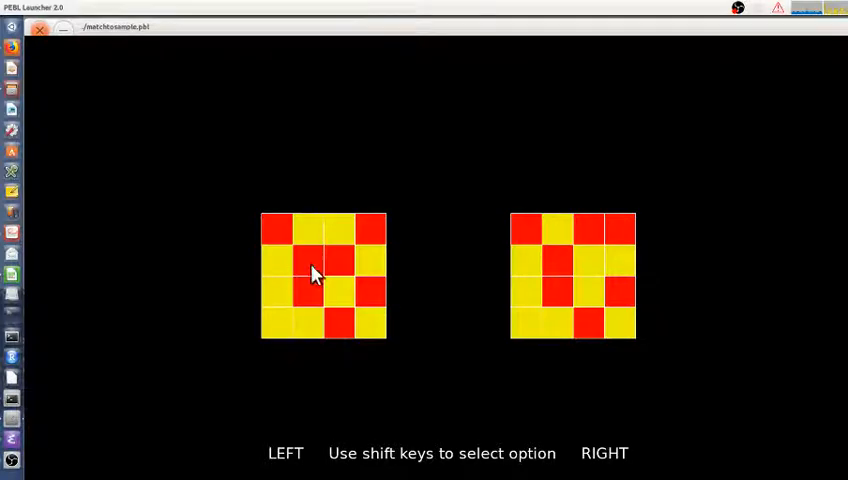
{"action": "mouse_move", "coordinate": [444, 344]}
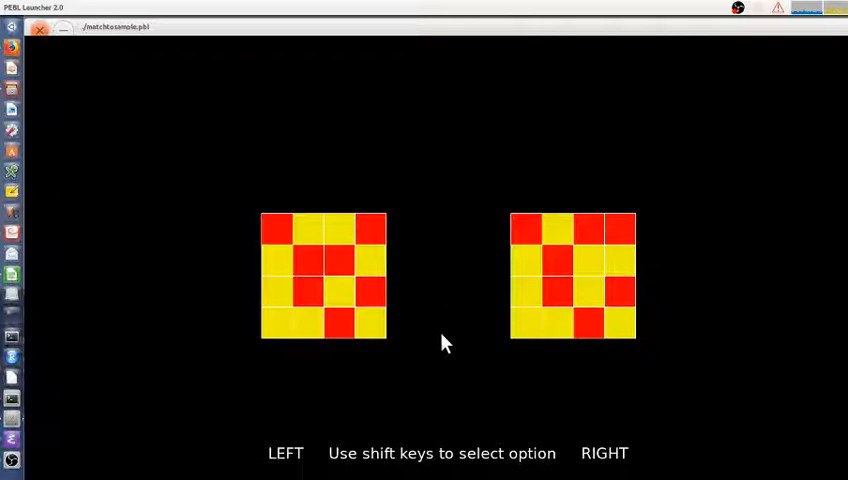
{"action": "mouse_move", "coordinate": [368, 348]}
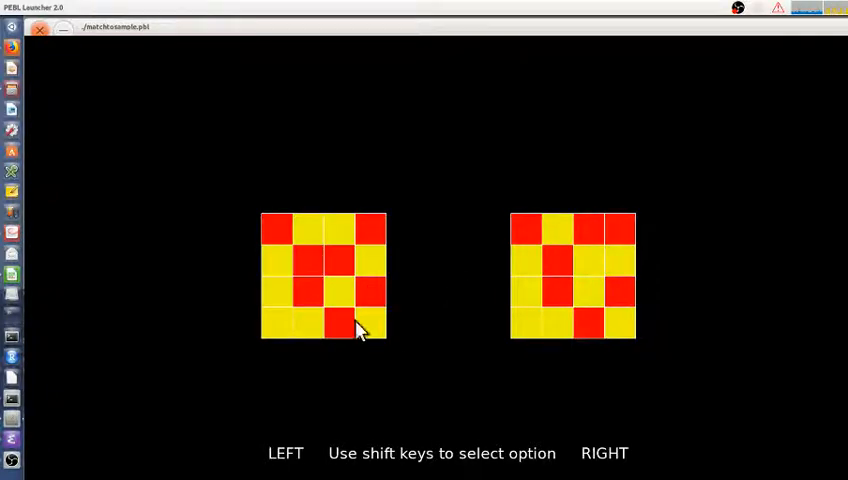
{"action": "mouse_move", "coordinate": [380, 378]}
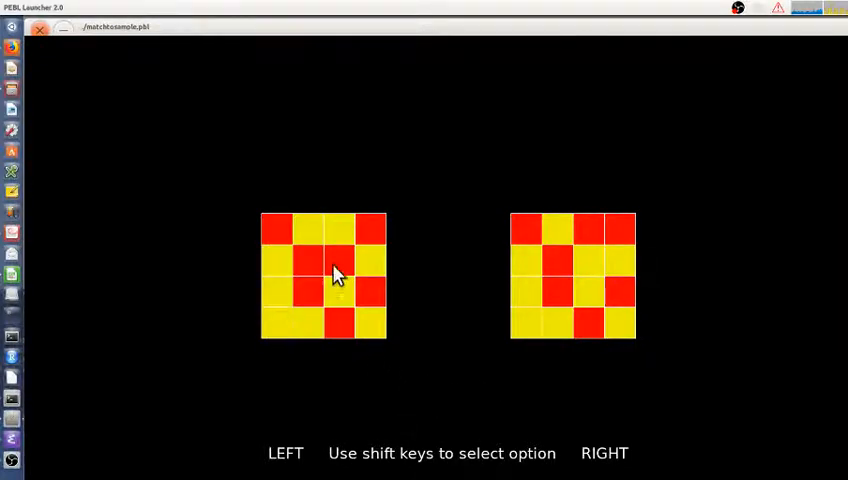
{"action": "mouse_move", "coordinate": [408, 360]}
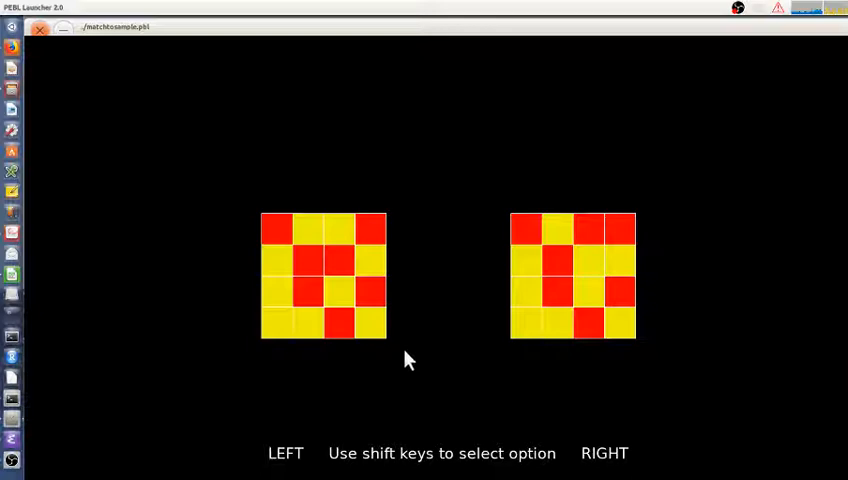
{"action": "mouse_move", "coordinate": [296, 318]}
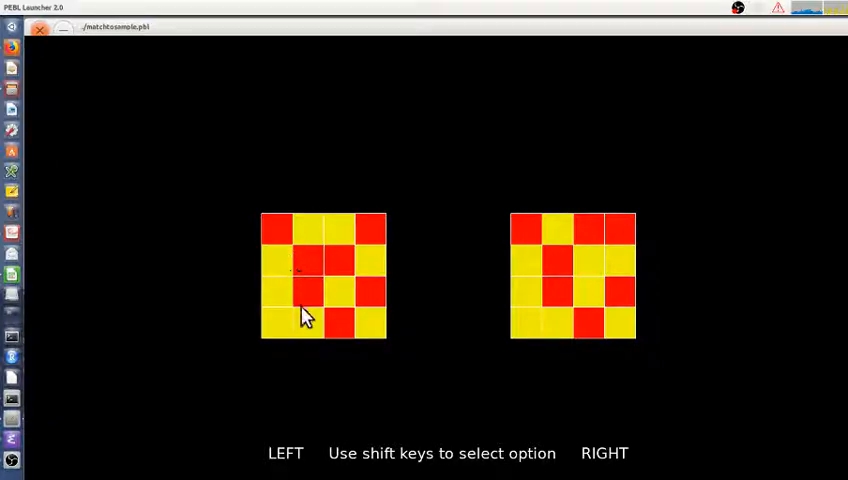
{"action": "mouse_move", "coordinate": [590, 298]}
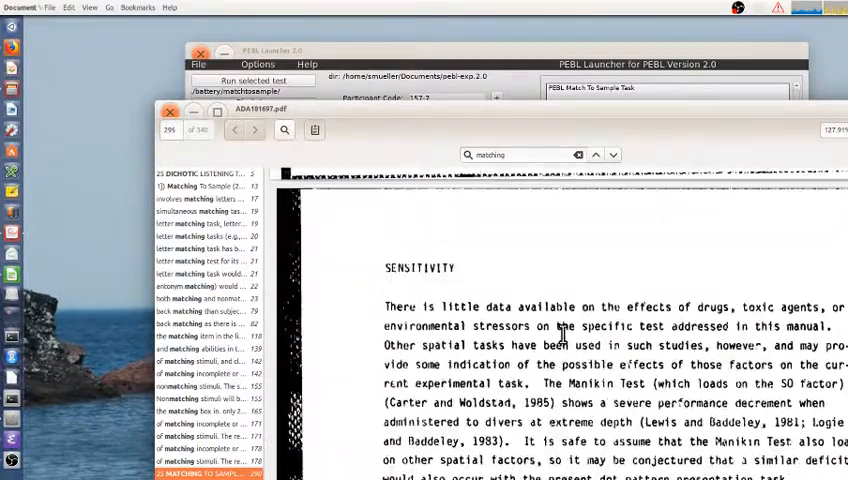
Step: Scroll the enlarged report to the AAMRL-TR-87-007 title page
{"action": "scroll", "scroll_direction": "down", "scroll_amount": 3}
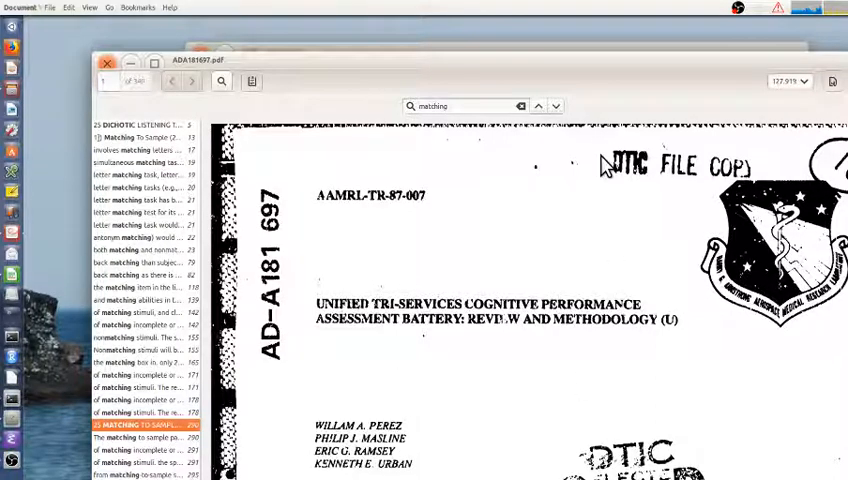
{"action": "mouse_move", "coordinate": [552, 260]}
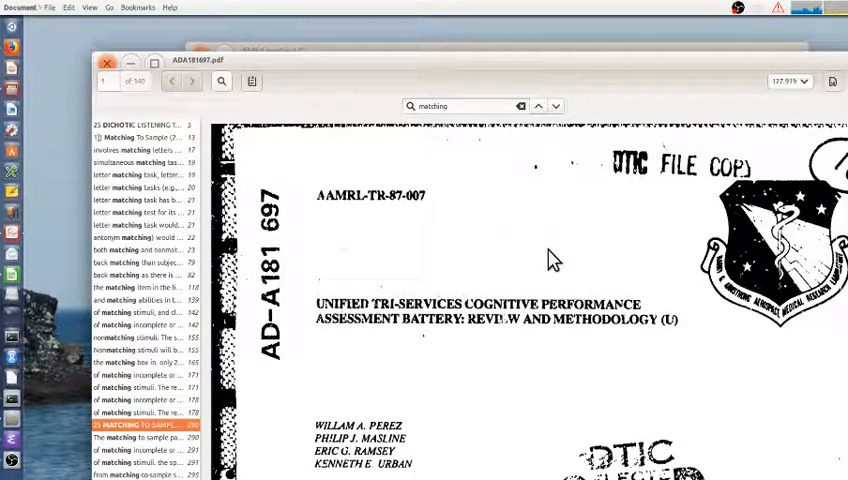
{"action": "mouse_move", "coordinate": [598, 338]}
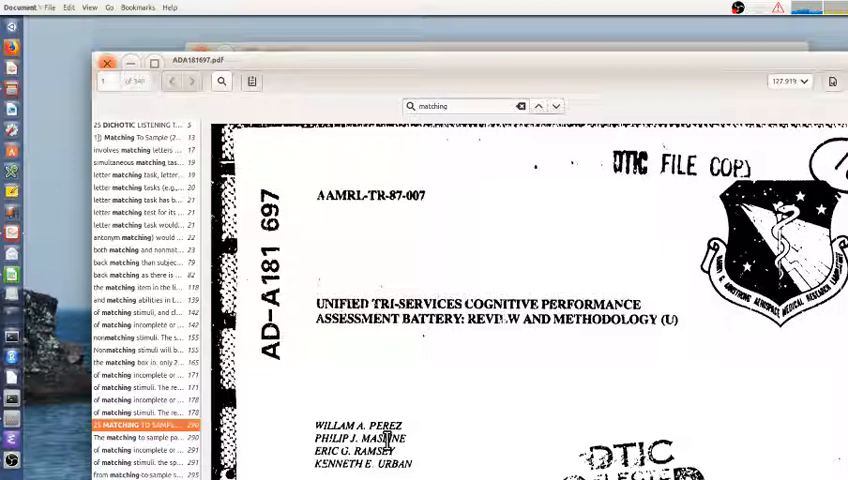
{"action": "mouse_move", "coordinate": [396, 384]}
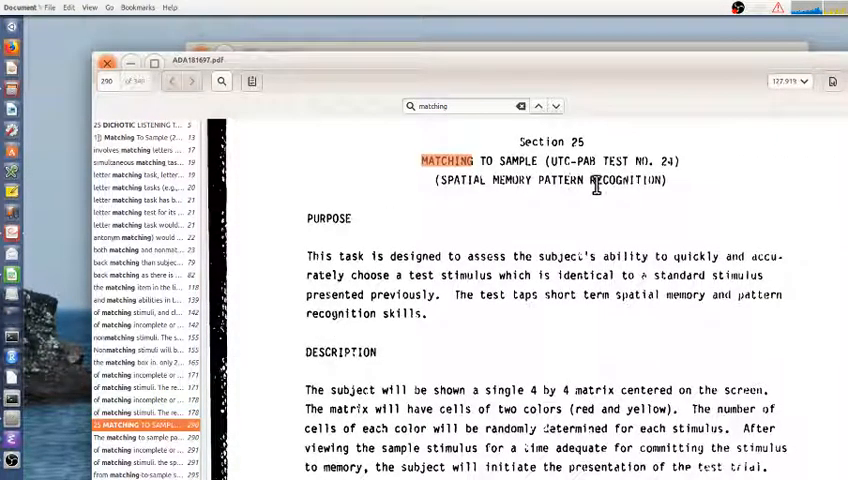
Step: Scroll through the Matching to Sample purpose, description and background to page 290
{"action": "scroll", "scroll_direction": "down", "scroll_amount": 3}
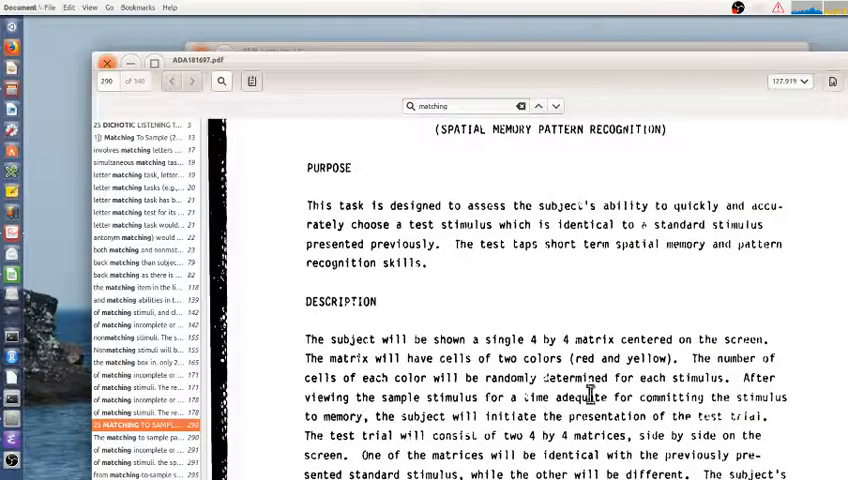
{"action": "scroll", "scroll_direction": "down", "scroll_amount": 3}
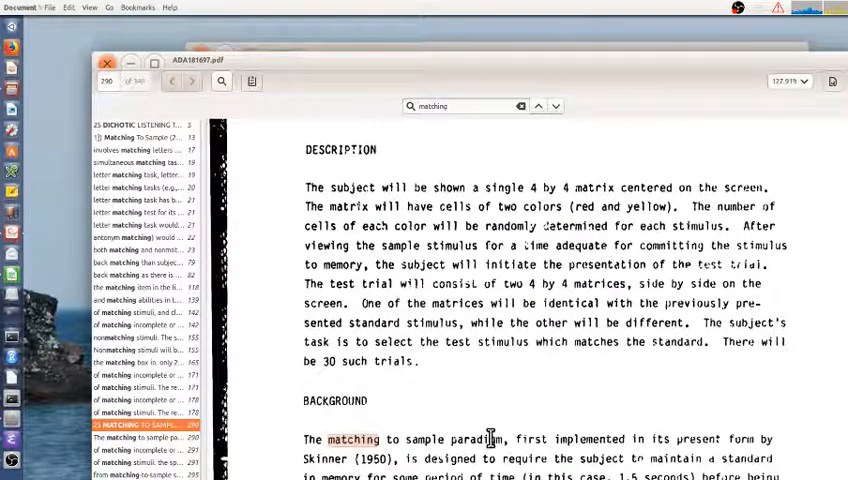
{"action": "scroll", "scroll_direction": "down", "scroll_amount": 3}
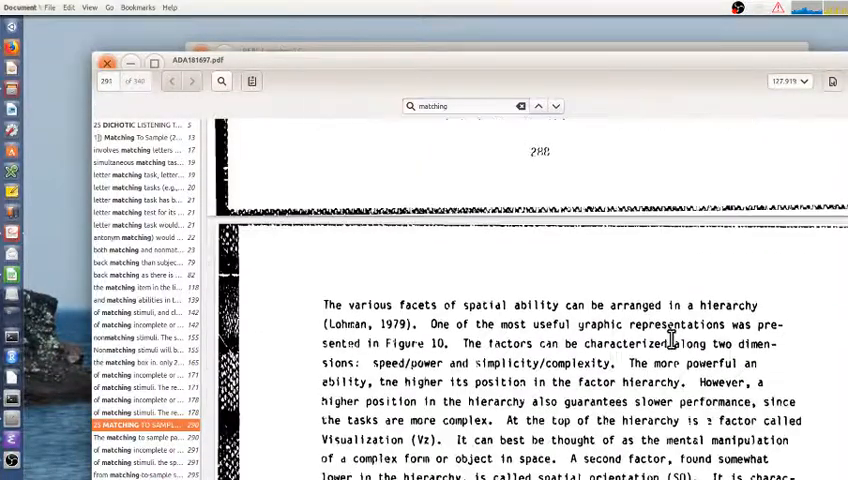
{"action": "scroll", "scroll_direction": "down", "scroll_amount": 3}
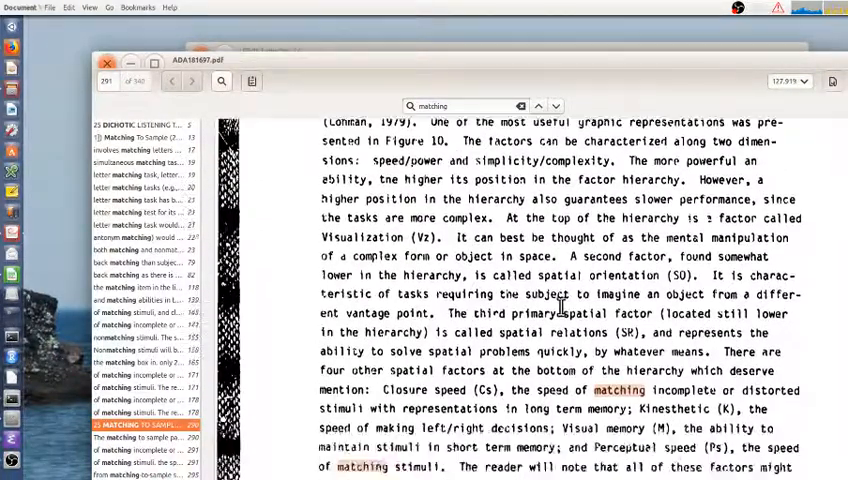
{"action": "scroll", "scroll_direction": "down", "scroll_amount": 3}
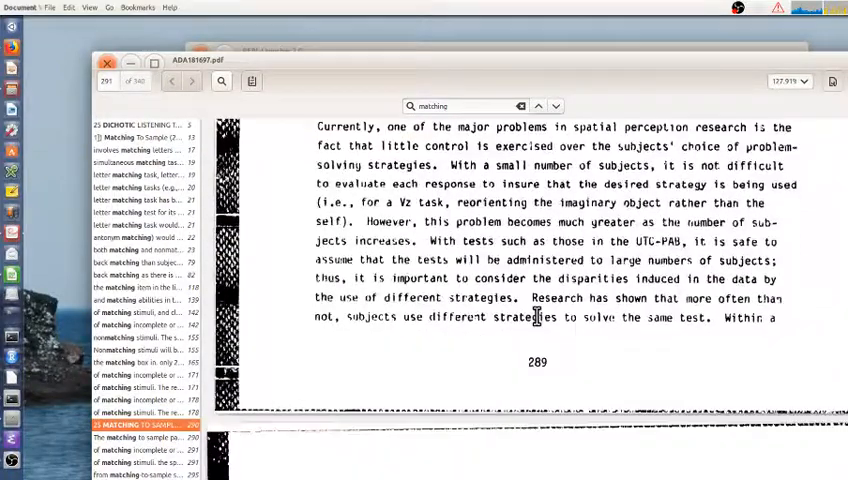
{"action": "left_click", "coordinate": [196, 80]}
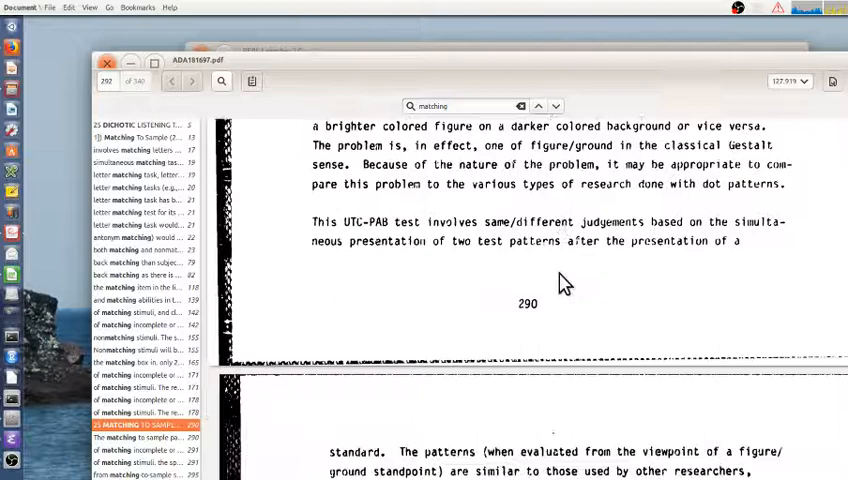
Step: Scroll past the Klein and Armitage and Phillips dot-pattern studies to the Reliability heading
{"action": "scroll", "scroll_direction": "down", "scroll_amount": 3}
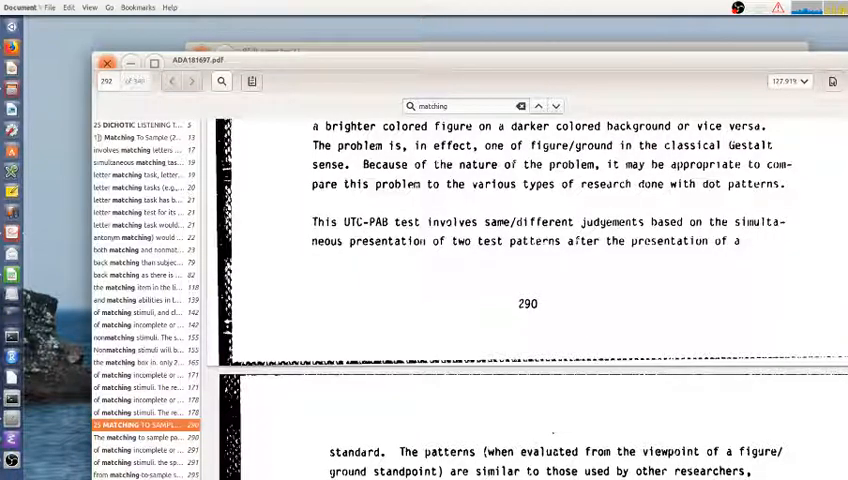
{"action": "scroll", "scroll_direction": "down", "scroll_amount": 3}
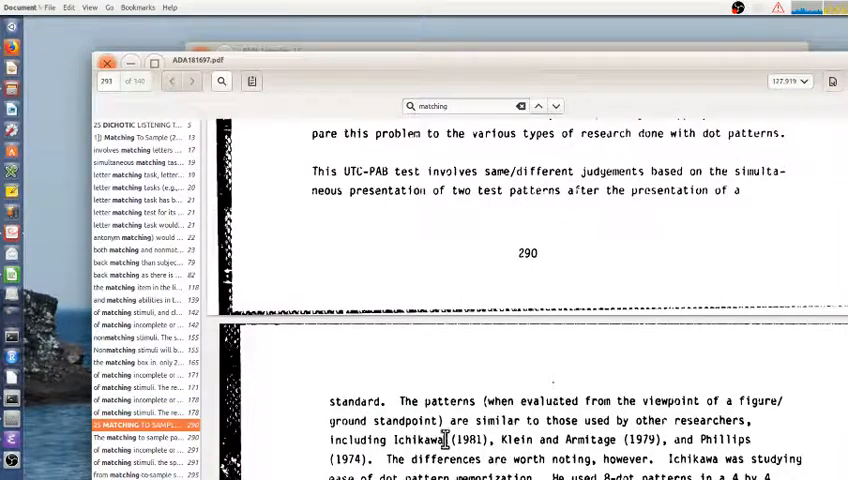
{"action": "mouse_move", "coordinate": [704, 432]}
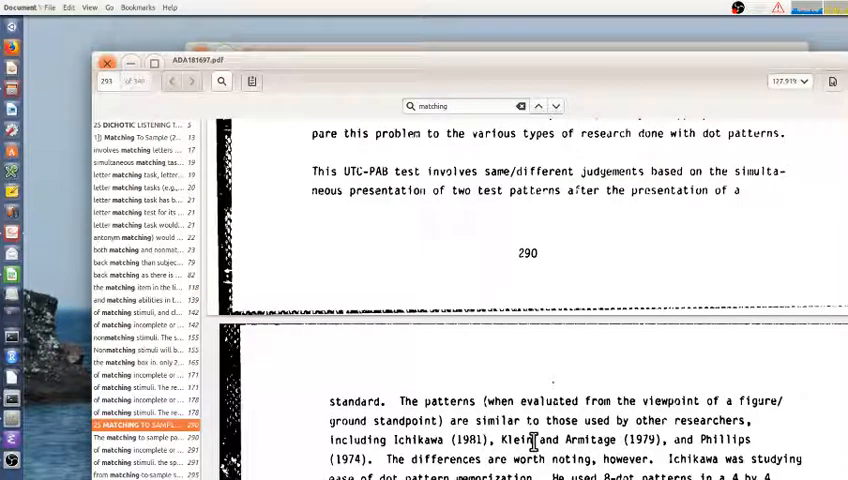
{"action": "scroll", "scroll_direction": "down", "scroll_amount": 3}
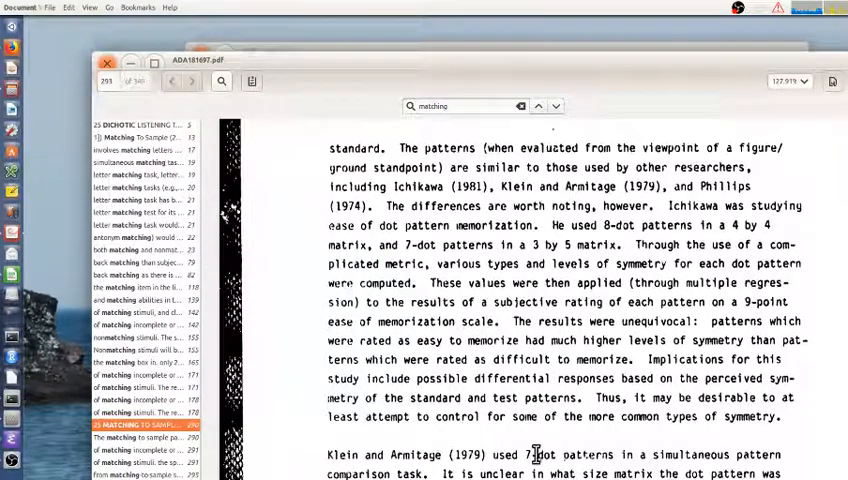
{"action": "scroll", "scroll_direction": "down", "scroll_amount": 3}
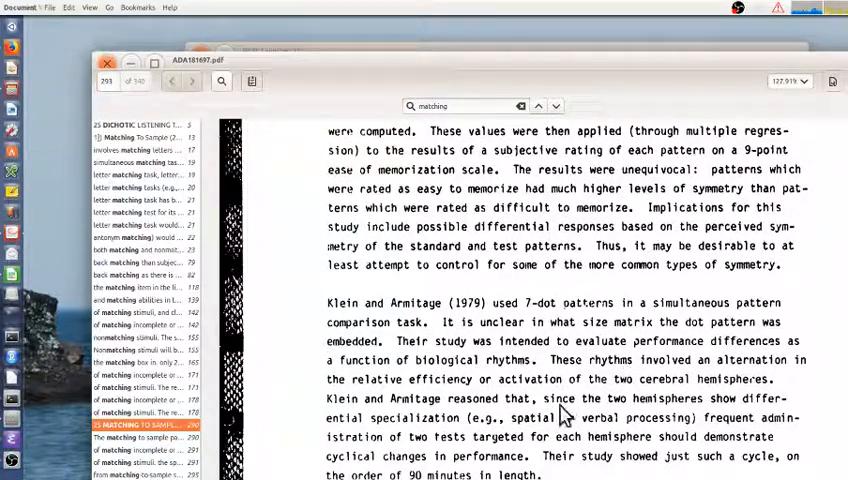
{"action": "scroll", "scroll_direction": "down", "scroll_amount": 3}
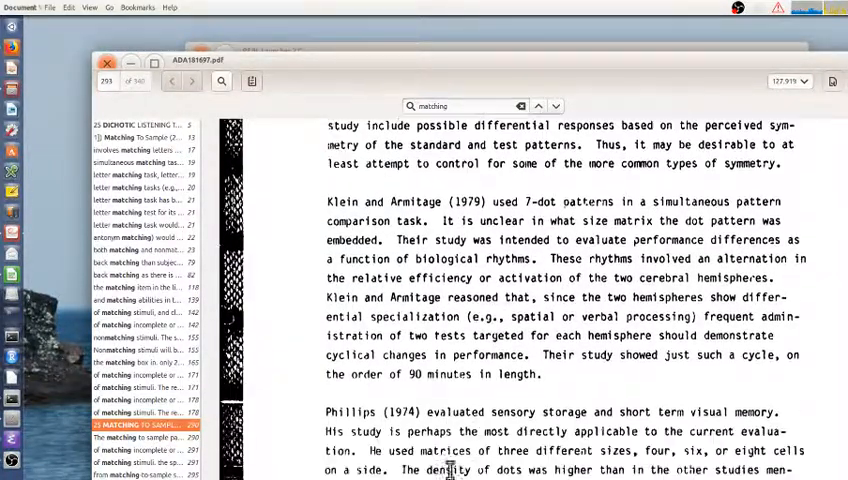
{"action": "scroll", "scroll_direction": "down", "scroll_amount": 3}
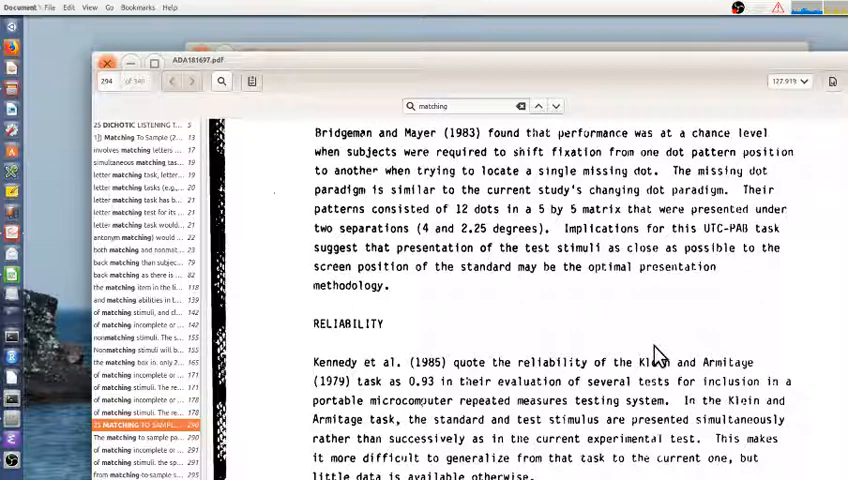
{"action": "mouse_move", "coordinate": [616, 400]}
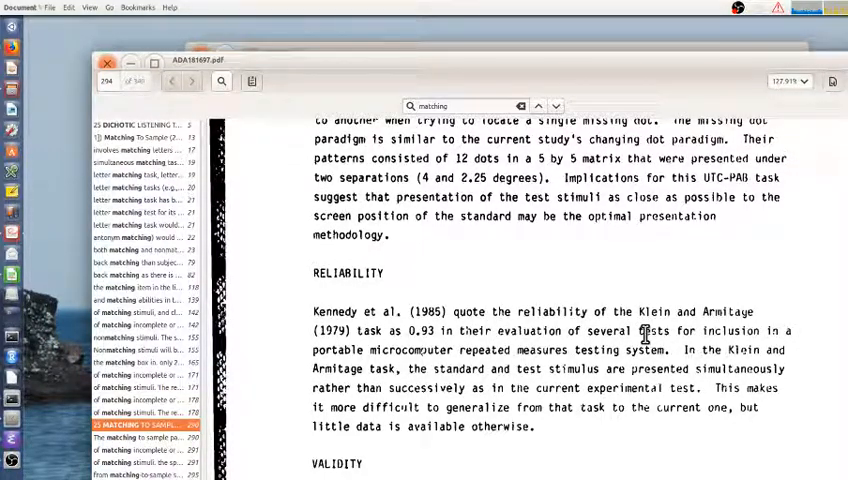
{"action": "mouse_move", "coordinate": [456, 326]}
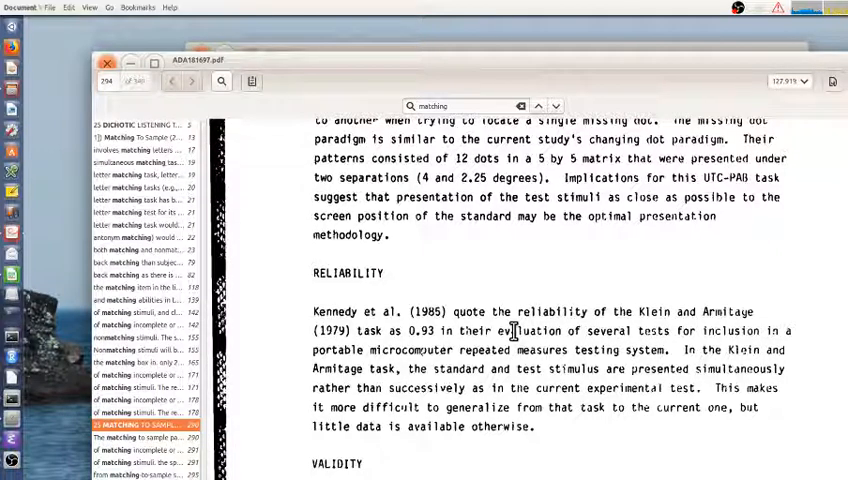
Step: Scroll through Validity, Sensitivity and Training Requirements to the Instructions to Subjects section
{"action": "scroll", "scroll_direction": "down", "scroll_amount": 3}
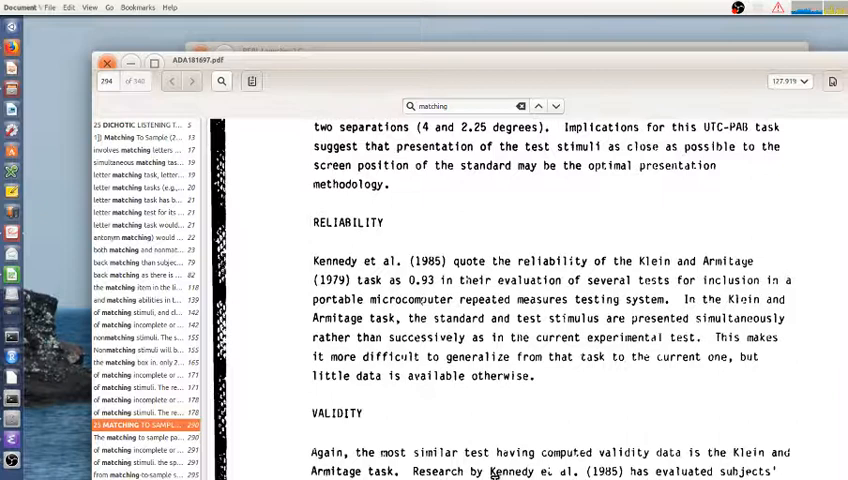
{"action": "mouse_move", "coordinate": [490, 256]}
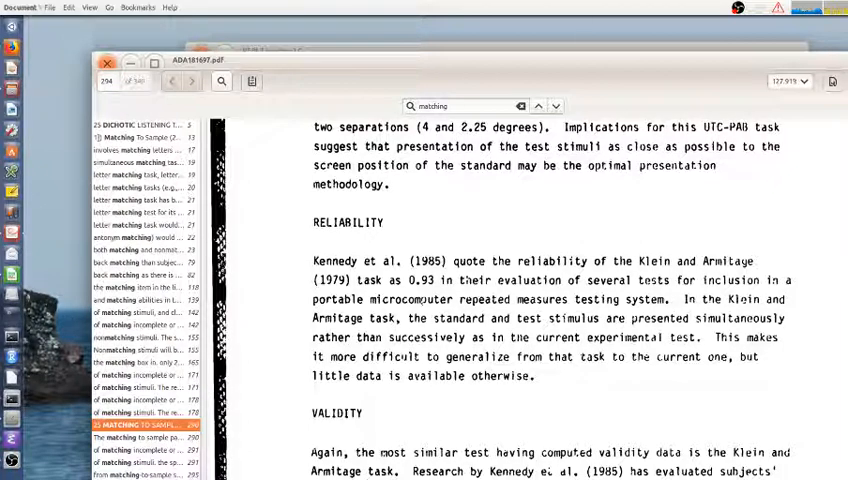
{"action": "scroll", "scroll_direction": "down", "scroll_amount": 3}
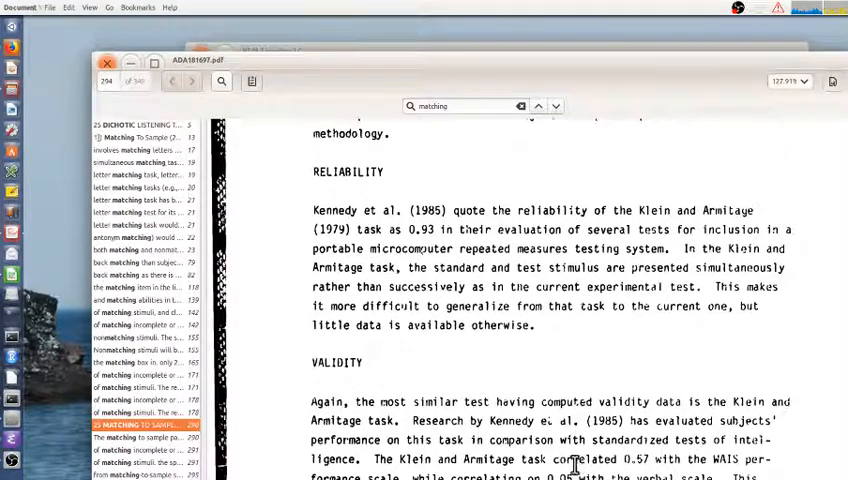
{"action": "mouse_move", "coordinate": [640, 288]}
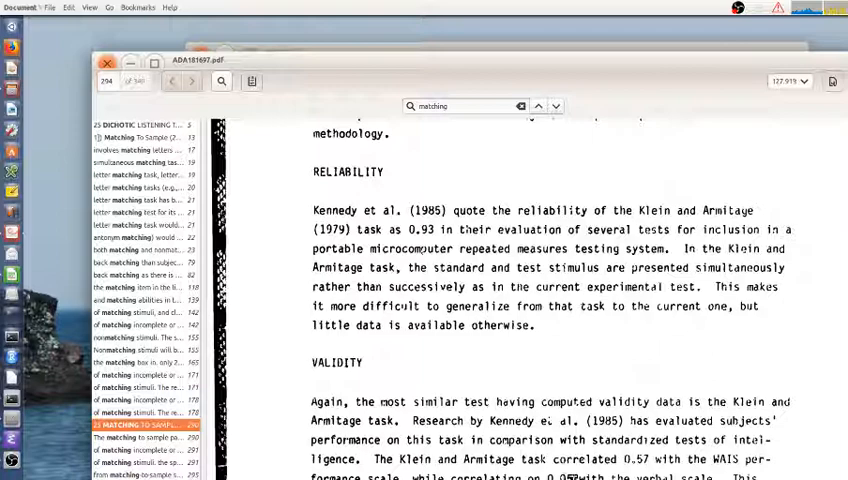
{"action": "scroll", "scroll_direction": "down", "scroll_amount": 3}
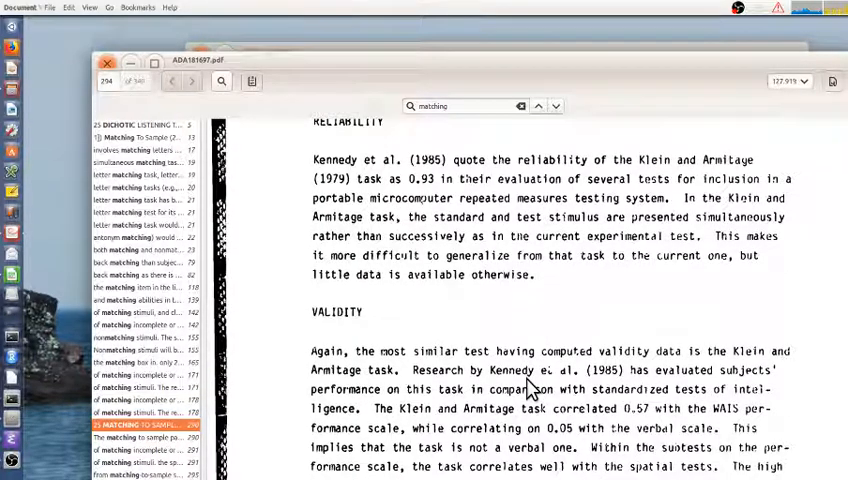
{"action": "scroll", "scroll_direction": "down", "scroll_amount": 3}
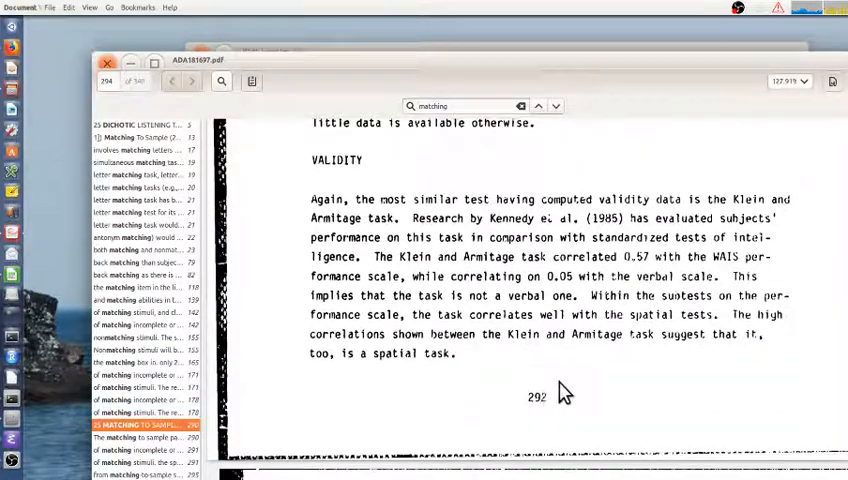
{"action": "scroll", "scroll_direction": "down", "scroll_amount": 3}
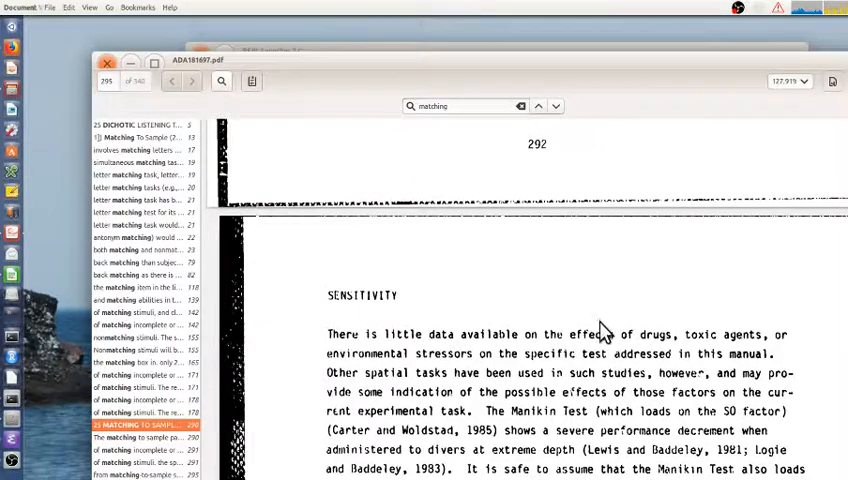
{"action": "scroll", "scroll_direction": "down", "scroll_amount": 3}
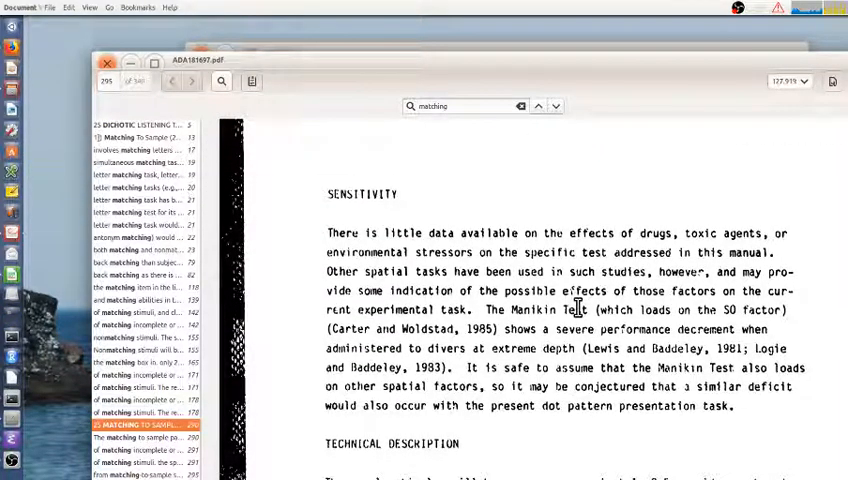
{"action": "mouse_move", "coordinate": [644, 410]}
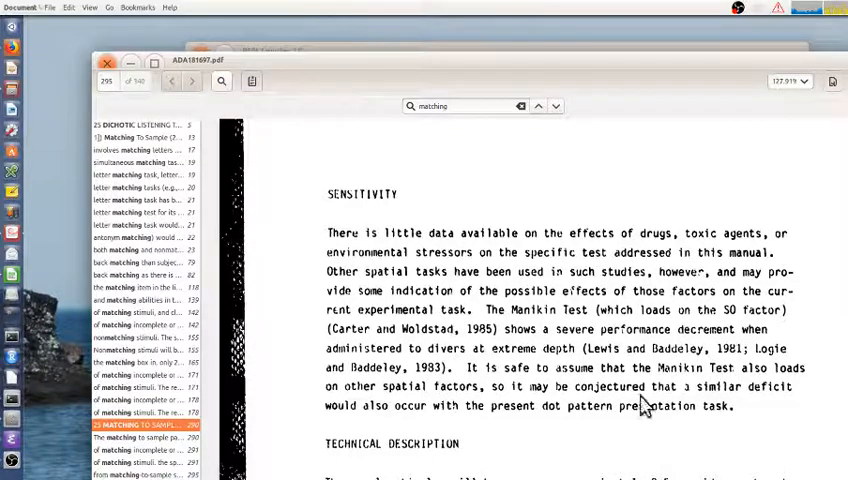
{"action": "scroll", "scroll_direction": "down", "scroll_amount": 3}
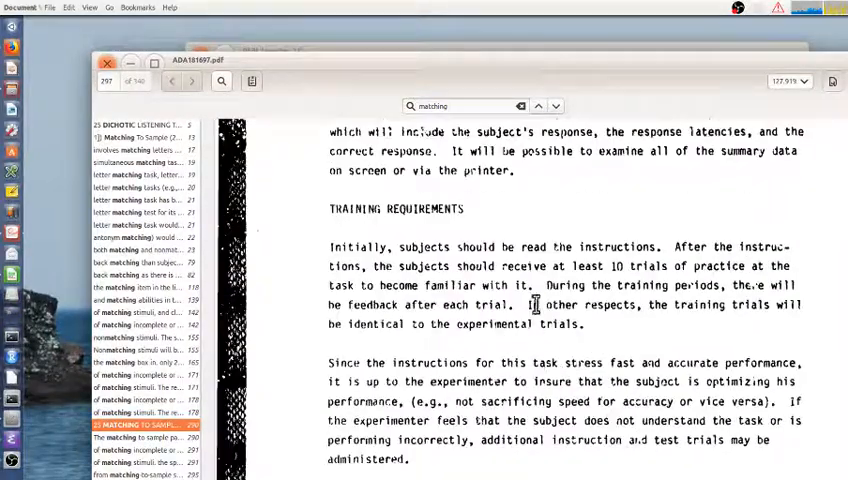
{"action": "scroll", "scroll_direction": "down", "scroll_amount": 3}
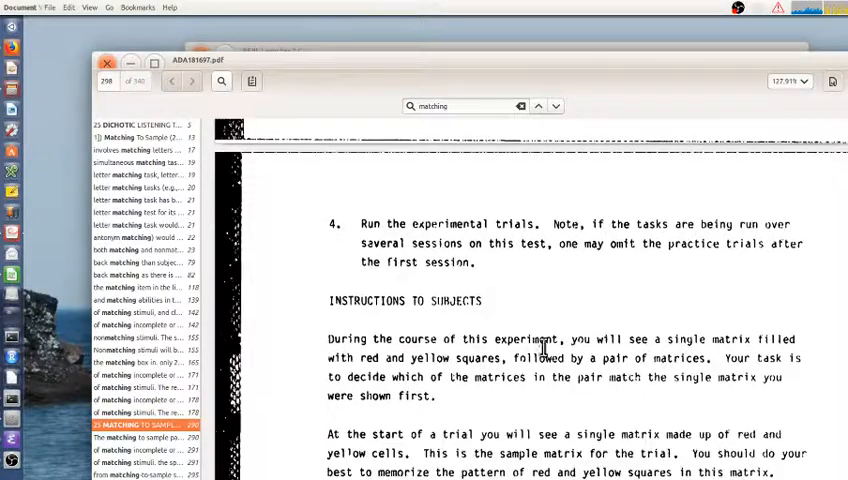
{"action": "scroll", "scroll_direction": "down", "scroll_amount": 3}
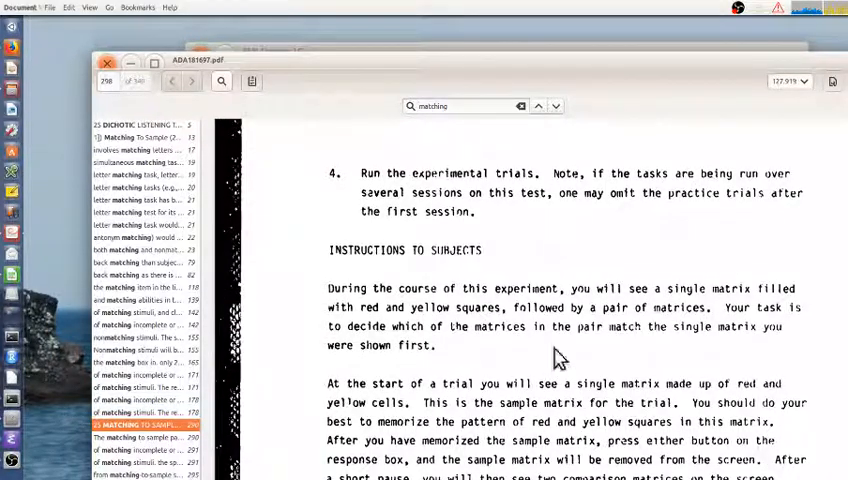
{"action": "scroll", "scroll_direction": "down", "scroll_amount": 3}
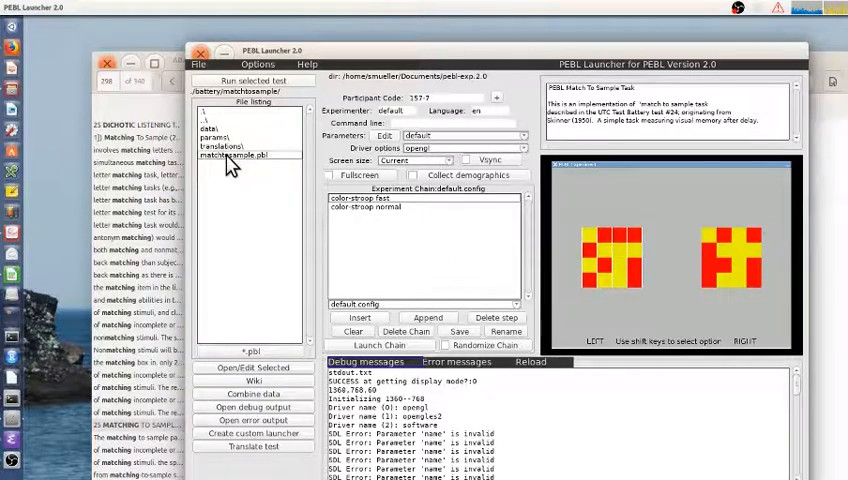
{"action": "mouse_move", "coordinate": [384, 138]}
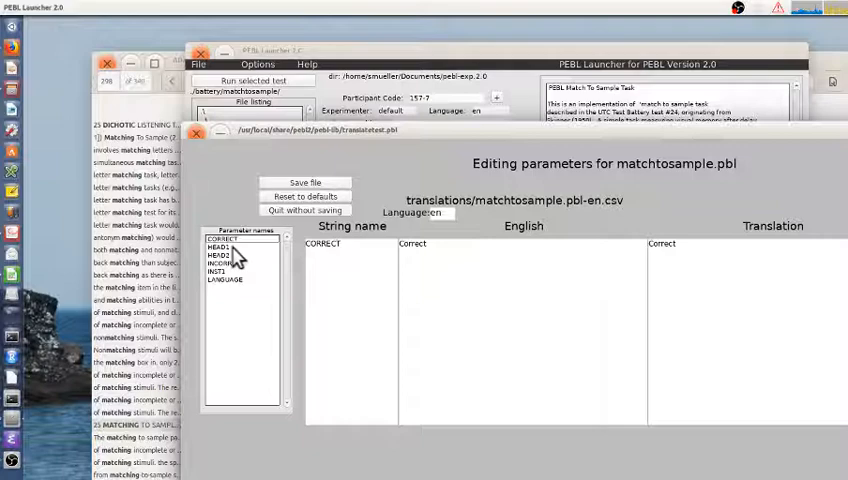
Step: Show the INSTRUCTIONS string's English text in the matchtosample.pbl translation editor
{"action": "left_click", "coordinate": [216, 272]}
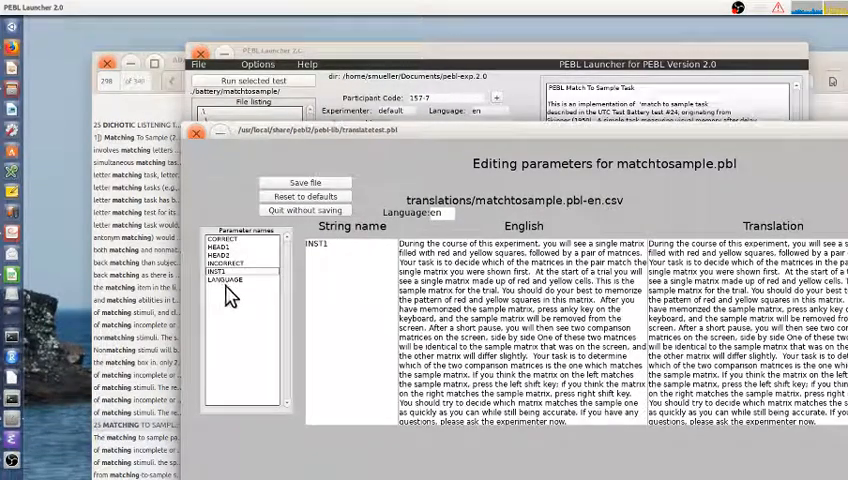
{"action": "left_click", "coordinate": [224, 240]}
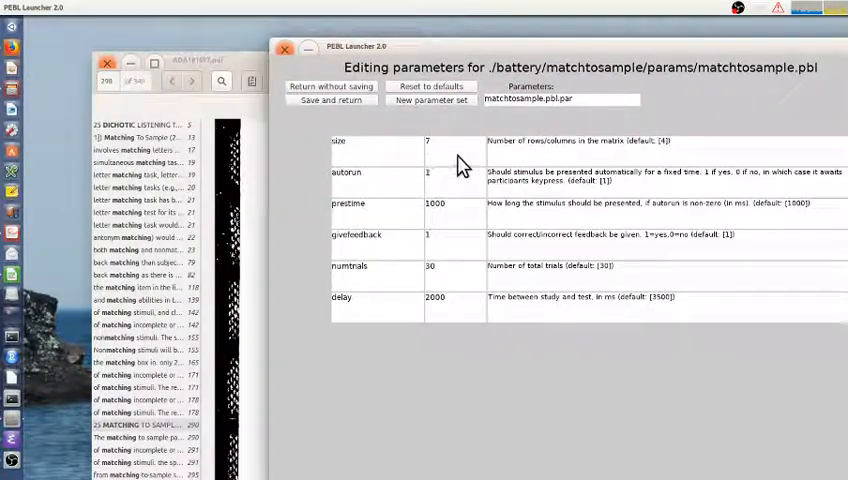
{"action": "mouse_move", "coordinate": [434, 162]}
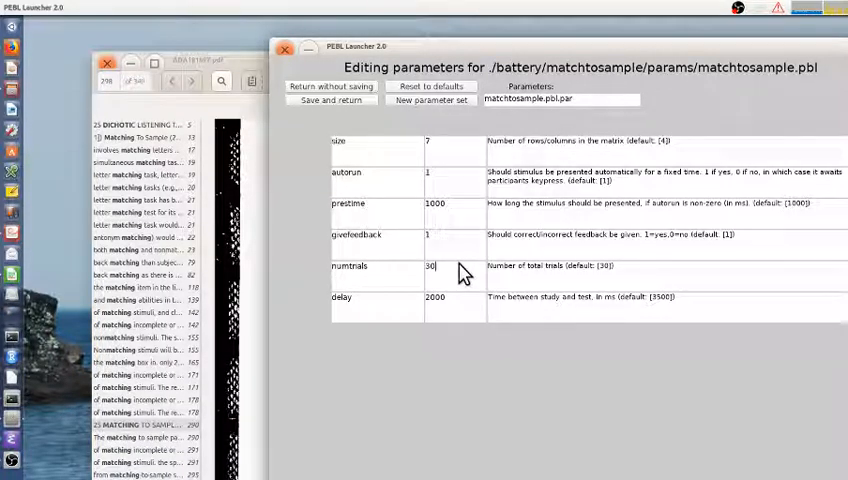
Step: Set the match-to-sample parameters to 5 trials and a 500 ms study-test delay
{"action": "type", "text": "5"}
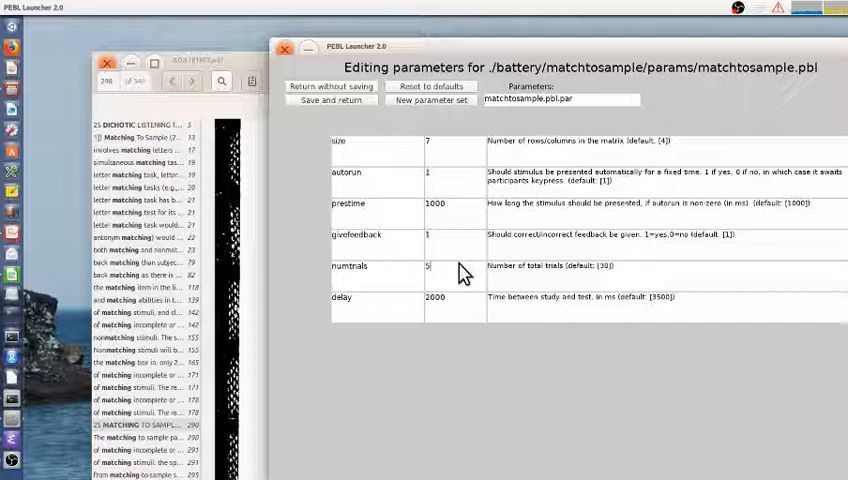
{"action": "mouse_move", "coordinate": [484, 248]}
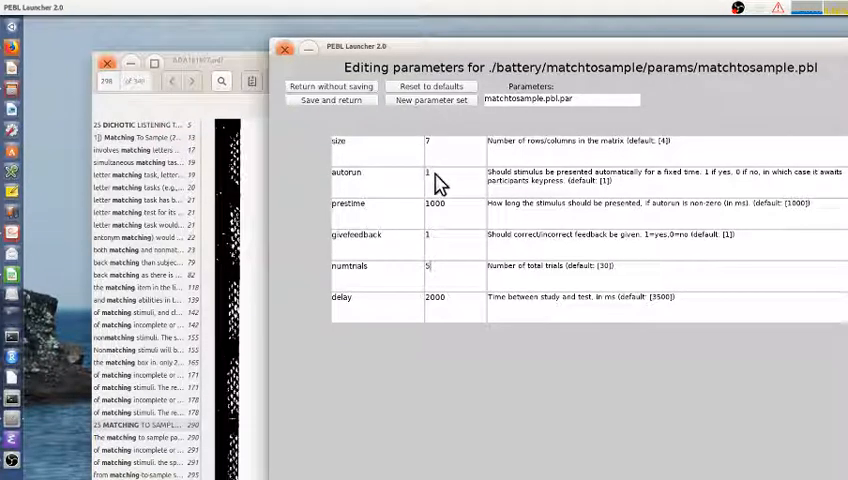
{"action": "mouse_move", "coordinate": [422, 200]}
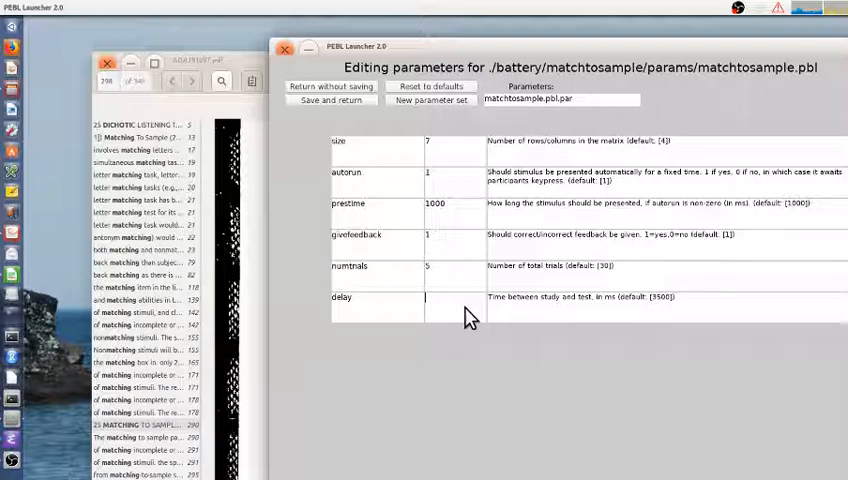
{"action": "type", "text": "100"}
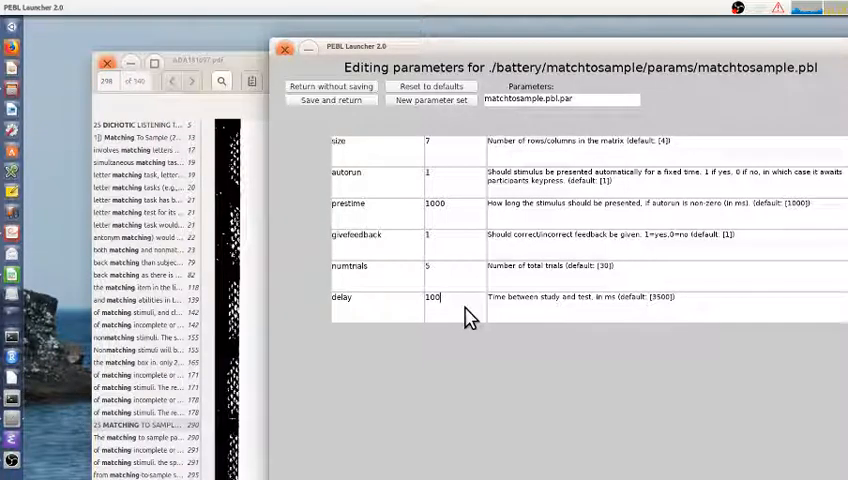
{"action": "type", "text": "500"}
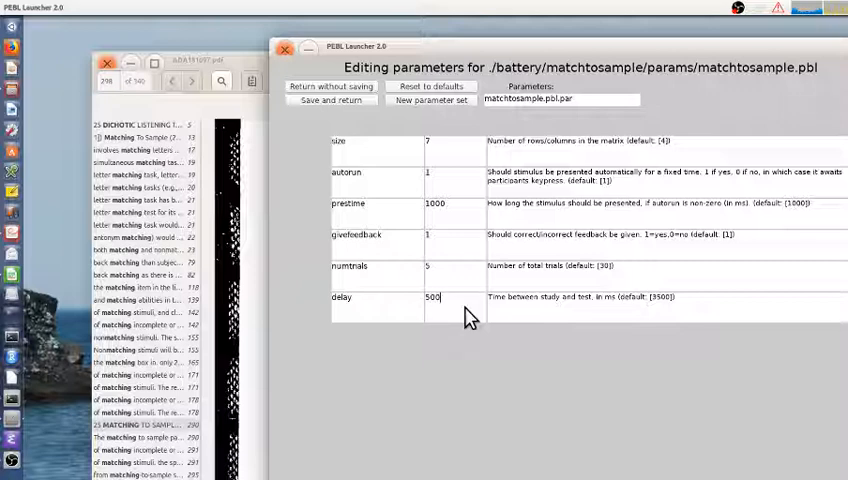
{"action": "mouse_move", "coordinate": [452, 148]}
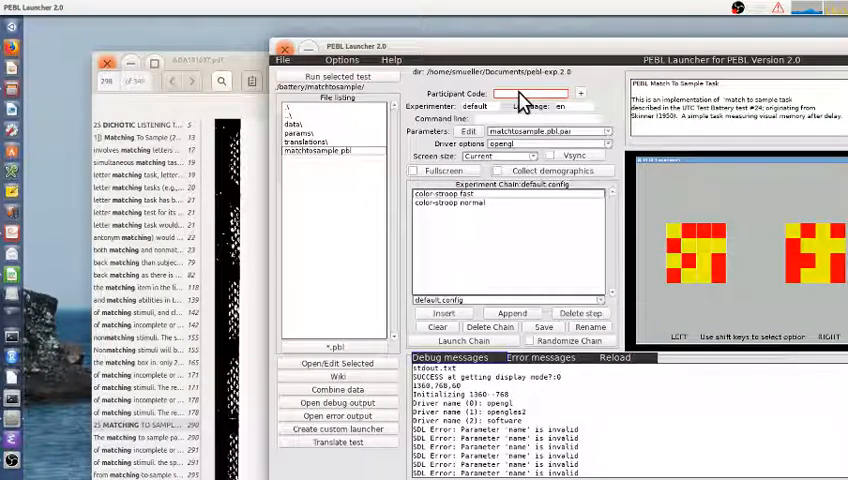
Step: Run the match-to-sample task for participant code 200 and begin from the instructions screen
{"action": "type", "text": "200"}
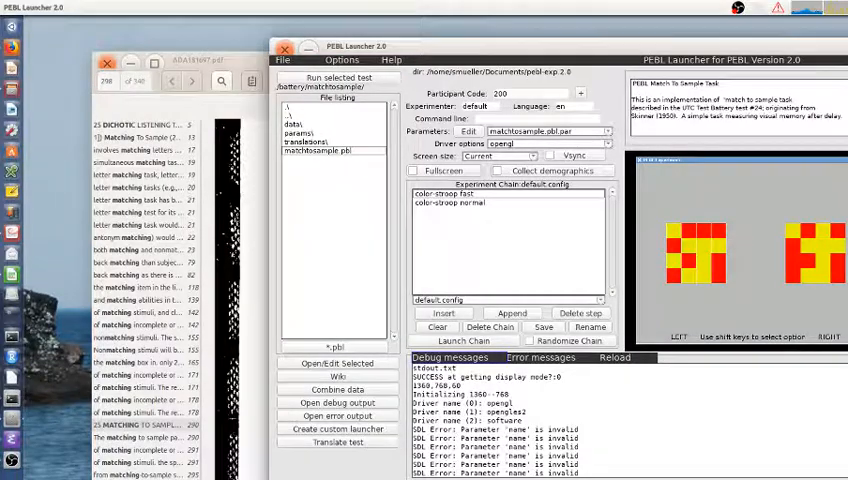
{"action": "left_click", "coordinate": [450, 340]}
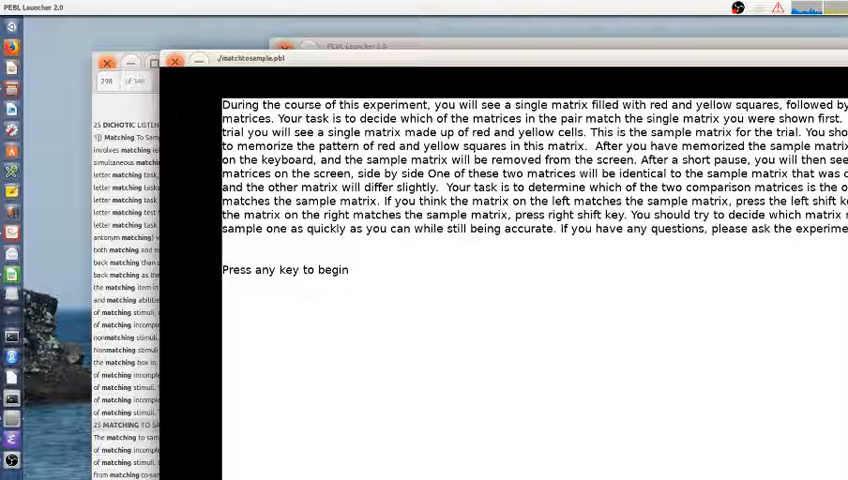
{"action": "key", "text": "space"}
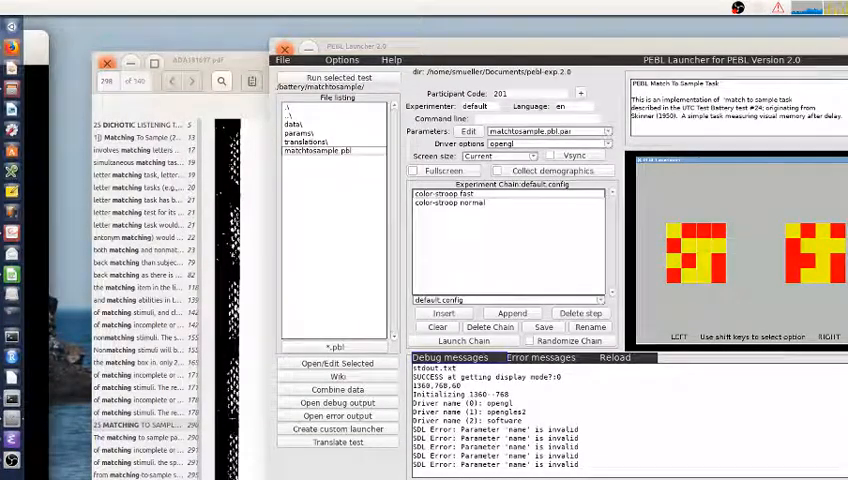
{"action": "left_click", "coordinate": [464, 340]}
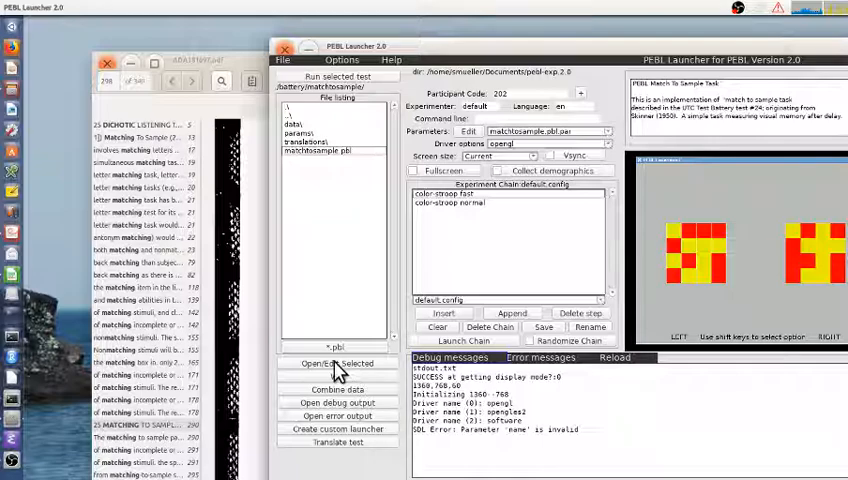
Step: Open matchtosample.pbl in Emacs to review the MakeMatrices function
{"action": "left_click", "coordinate": [338, 362]}
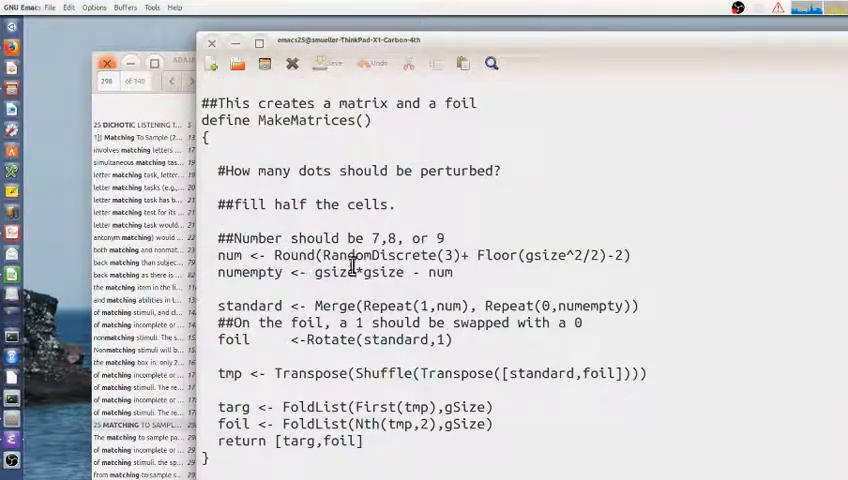
{"action": "mouse_move", "coordinate": [228, 278]}
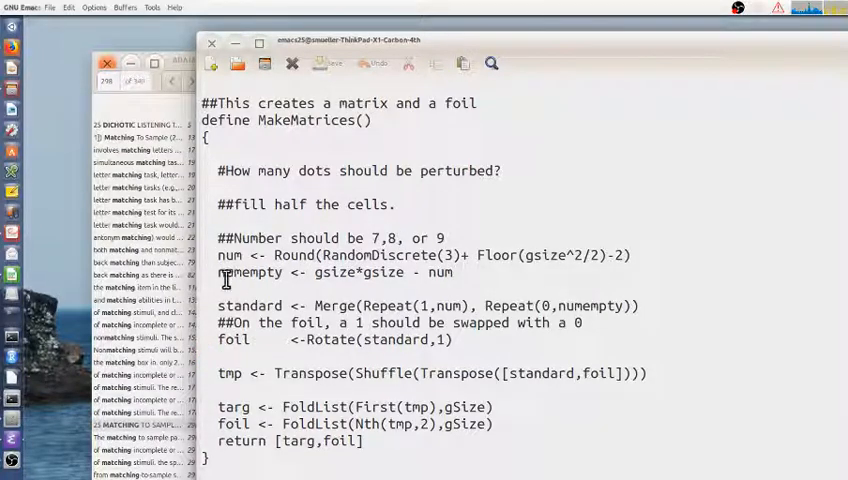
{"action": "mouse_move", "coordinate": [450, 304]}
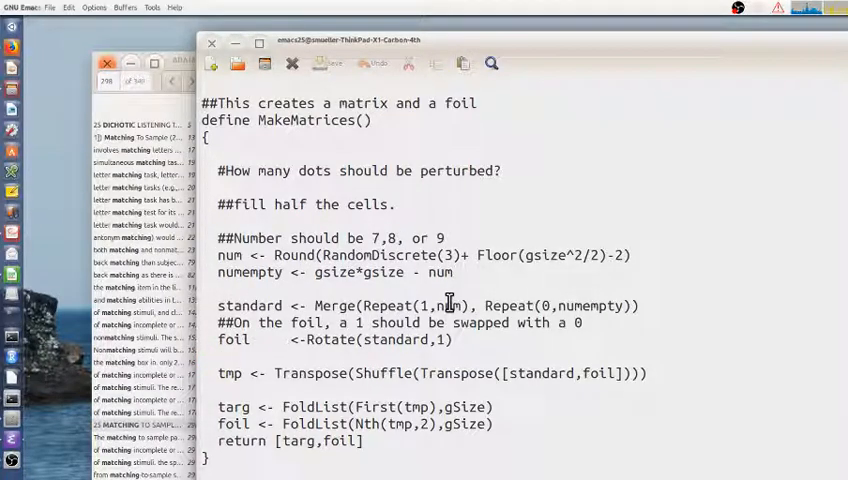
{"action": "mouse_move", "coordinate": [470, 248]}
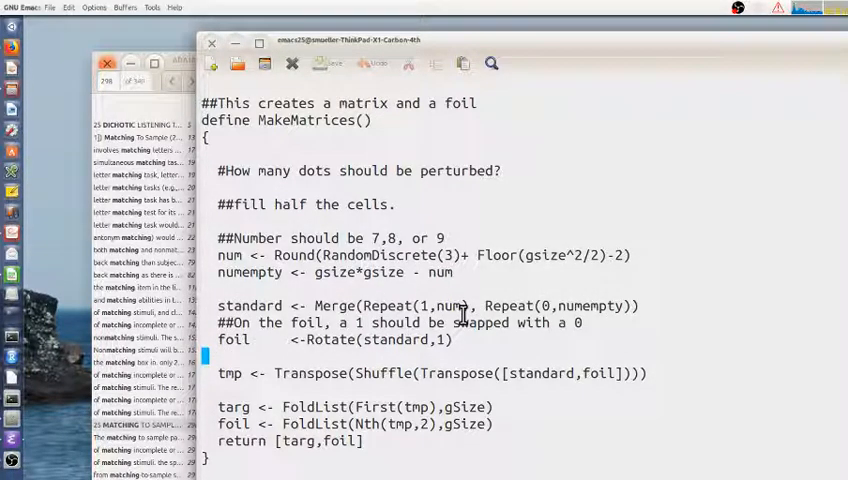
{"action": "mouse_move", "coordinate": [392, 358]}
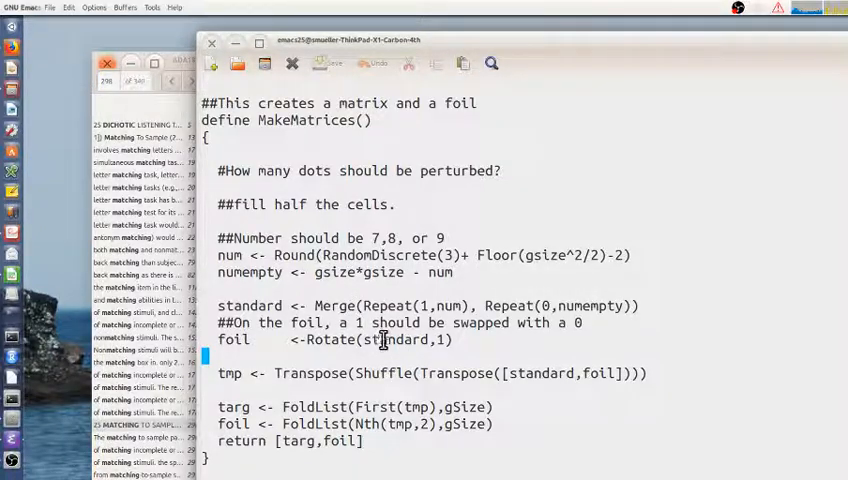
{"action": "mouse_move", "coordinate": [444, 356]}
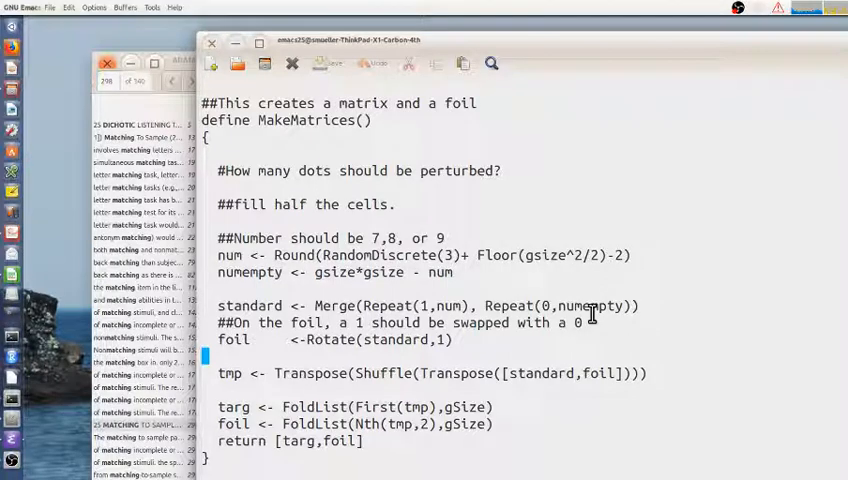
{"action": "mouse_move", "coordinate": [336, 340]}
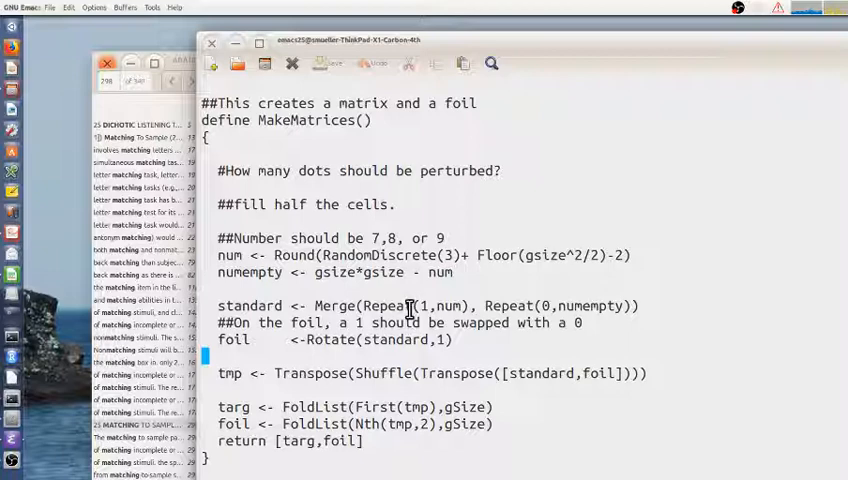
{"action": "mouse_move", "coordinate": [764, 322]}
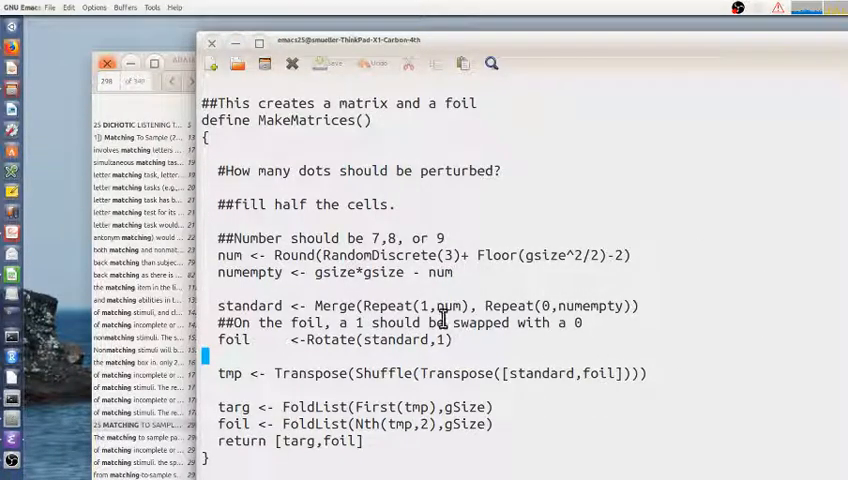
{"action": "mouse_move", "coordinate": [384, 314]}
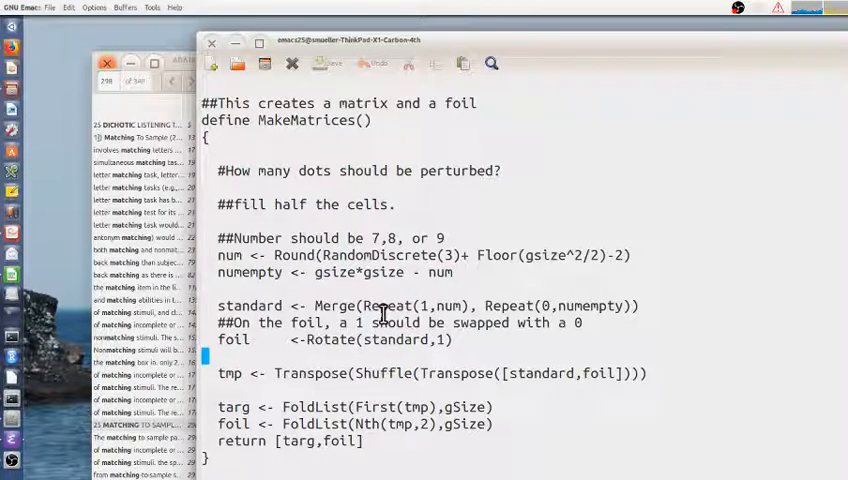
{"action": "mouse_move", "coordinate": [500, 304]}
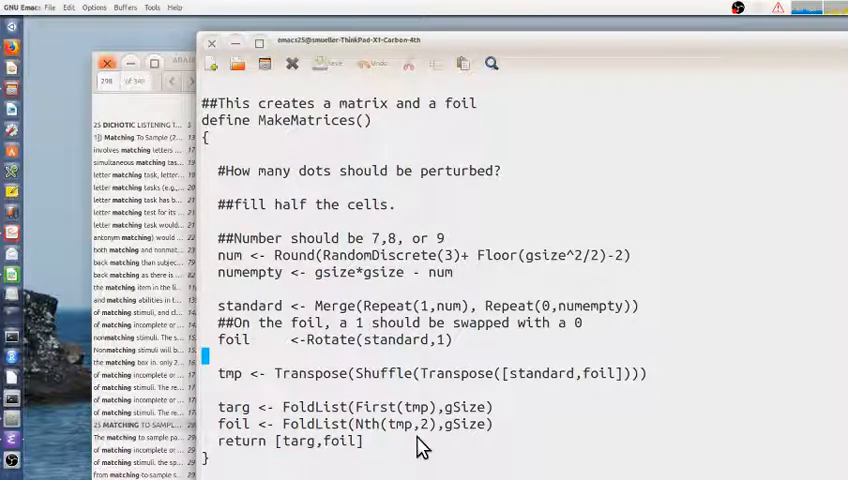
{"action": "mouse_move", "coordinate": [506, 400]}
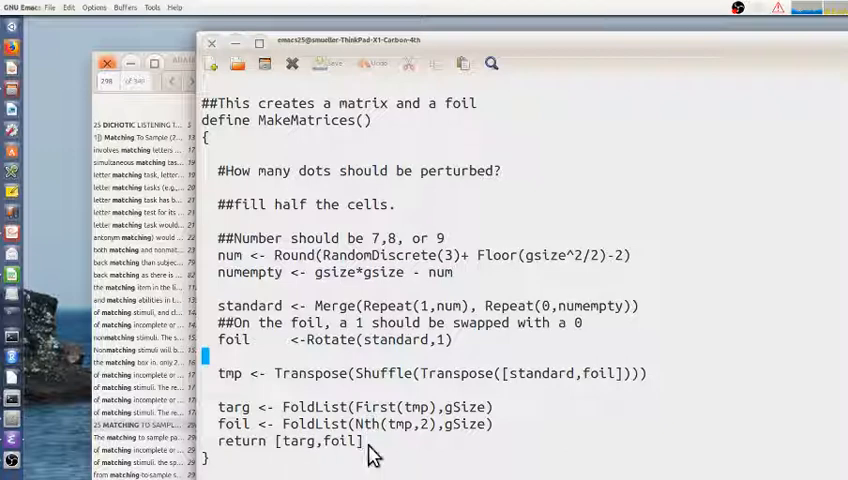
{"action": "mouse_move", "coordinate": [336, 434]}
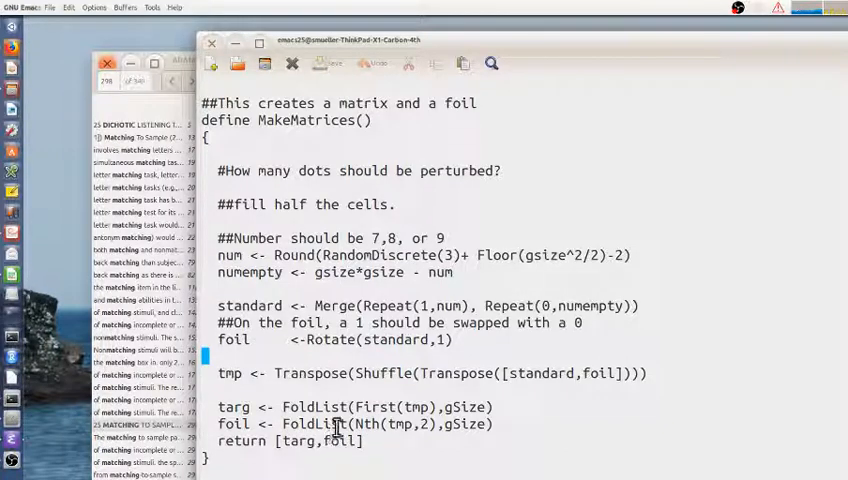
{"action": "mouse_move", "coordinate": [344, 340]}
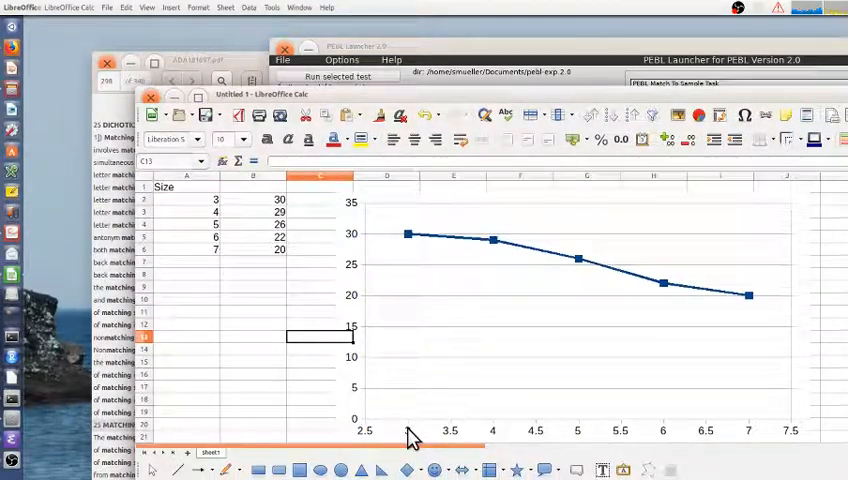
{"action": "mouse_move", "coordinate": [788, 440]}
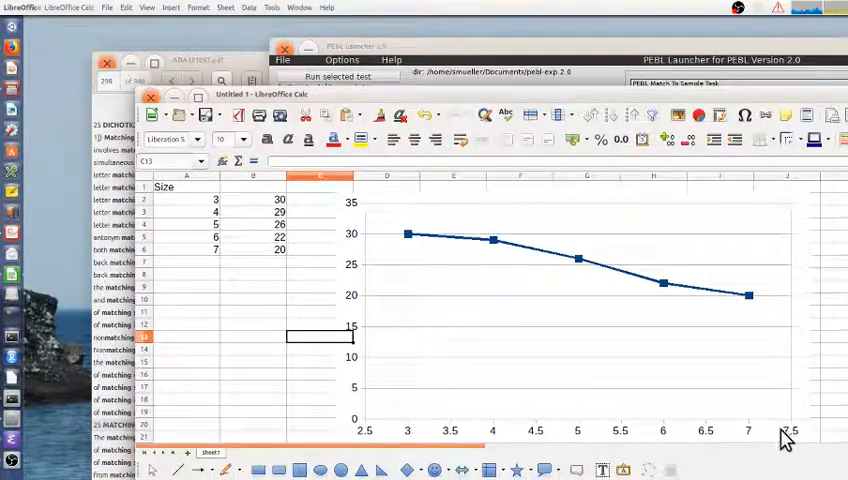
{"action": "mouse_move", "coordinate": [368, 236]}
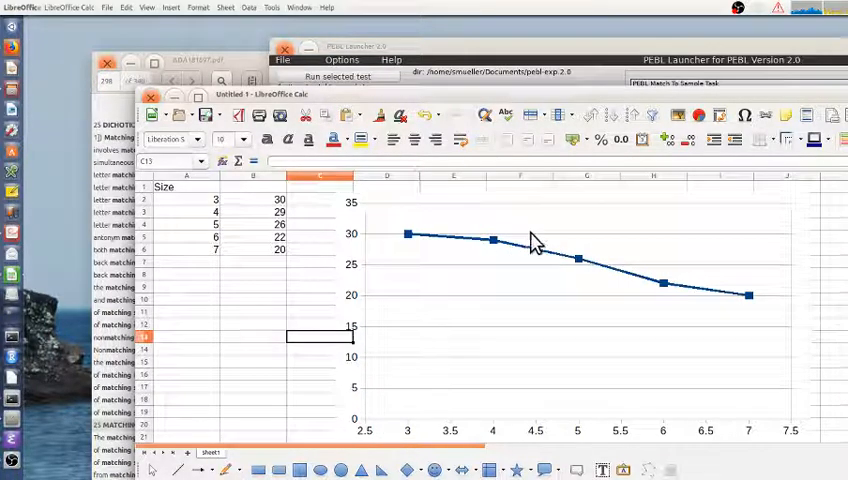
{"action": "mouse_move", "coordinate": [424, 440]}
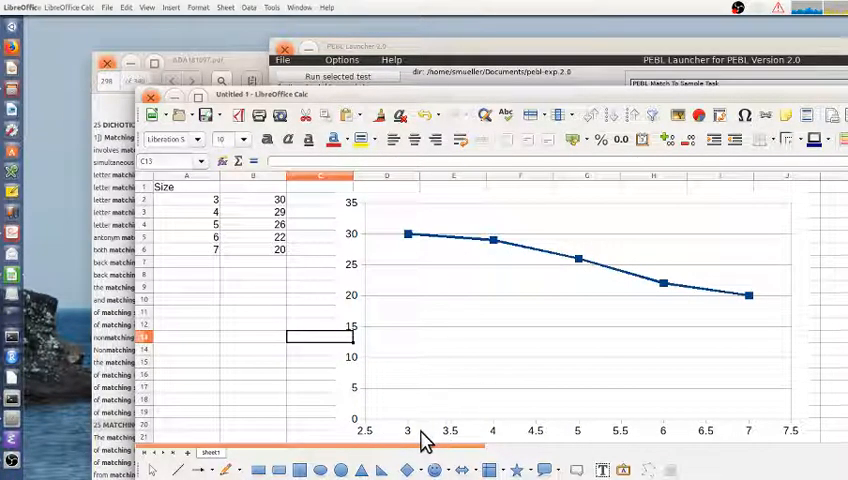
{"action": "mouse_move", "coordinate": [322, 228]}
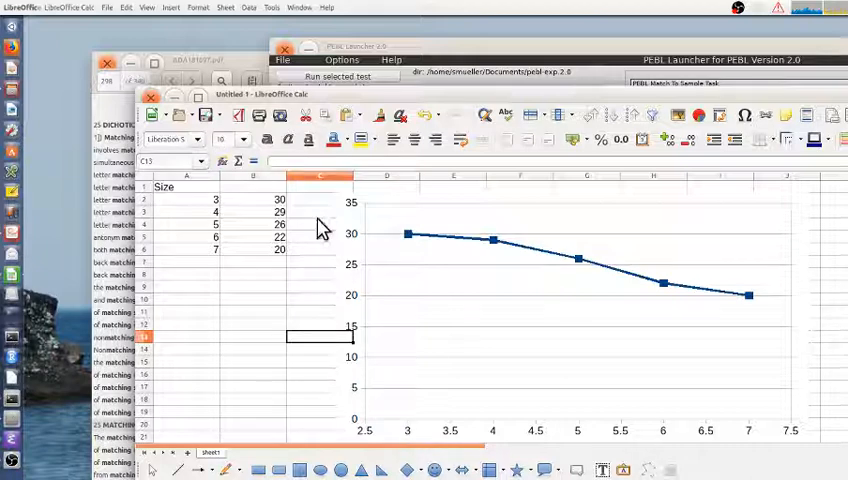
{"action": "mouse_move", "coordinate": [600, 400]}
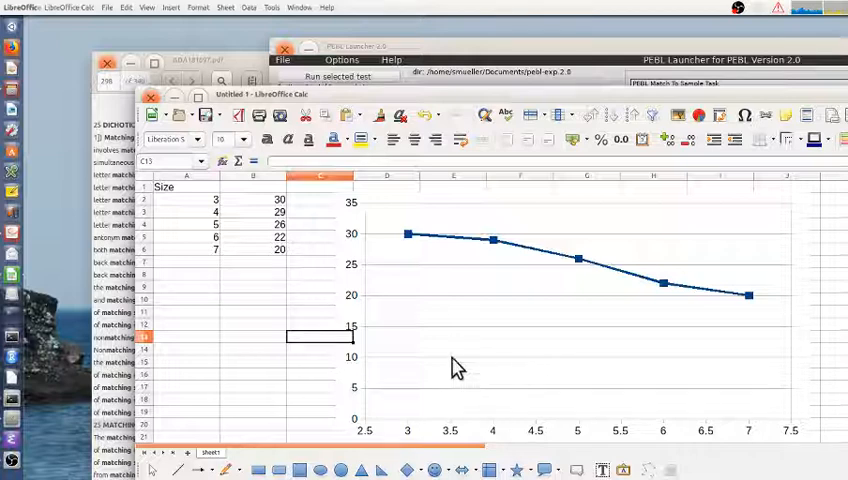
{"action": "mouse_move", "coordinate": [392, 428]}
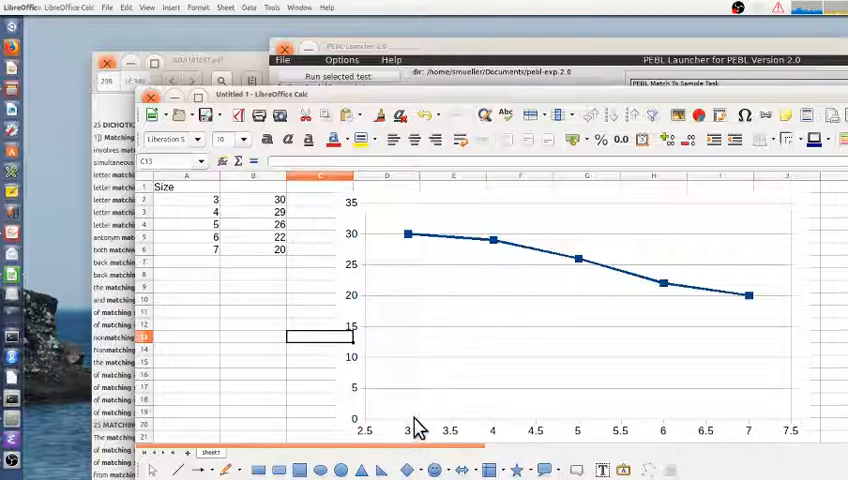
{"action": "mouse_move", "coordinate": [408, 430]}
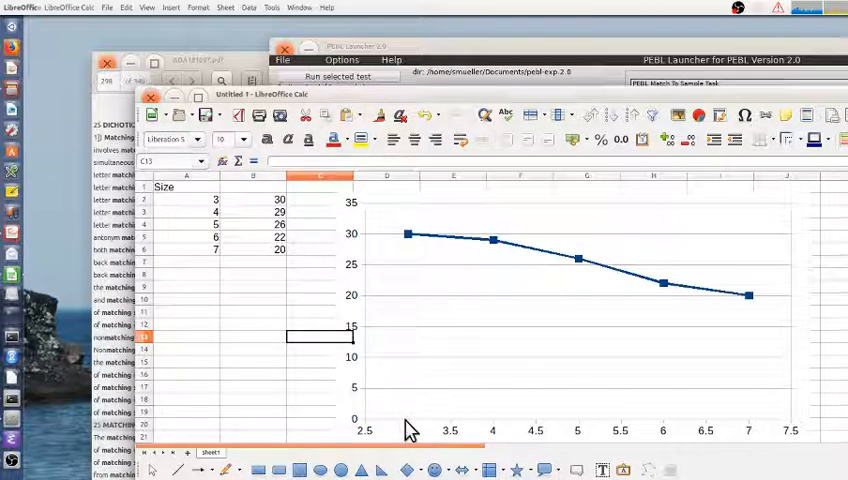
{"action": "mouse_move", "coordinate": [420, 416]}
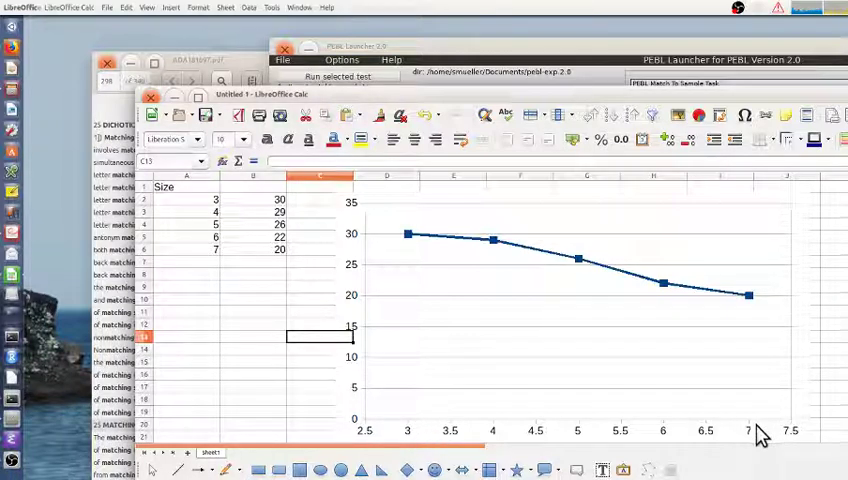
{"action": "mouse_move", "coordinate": [388, 372]}
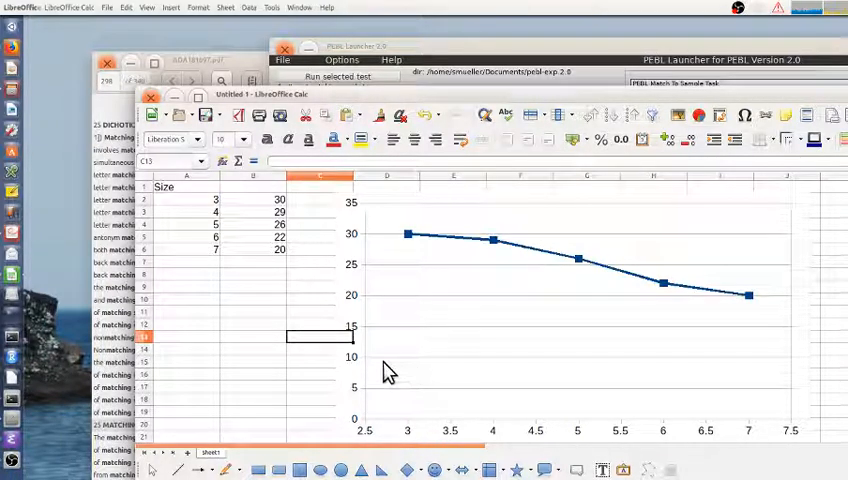
{"action": "mouse_move", "coordinate": [804, 428]}
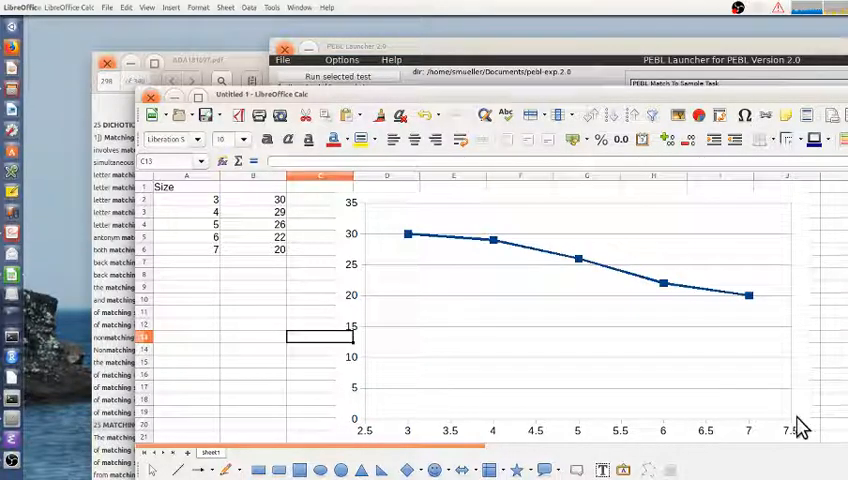
{"action": "mouse_move", "coordinate": [518, 408]}
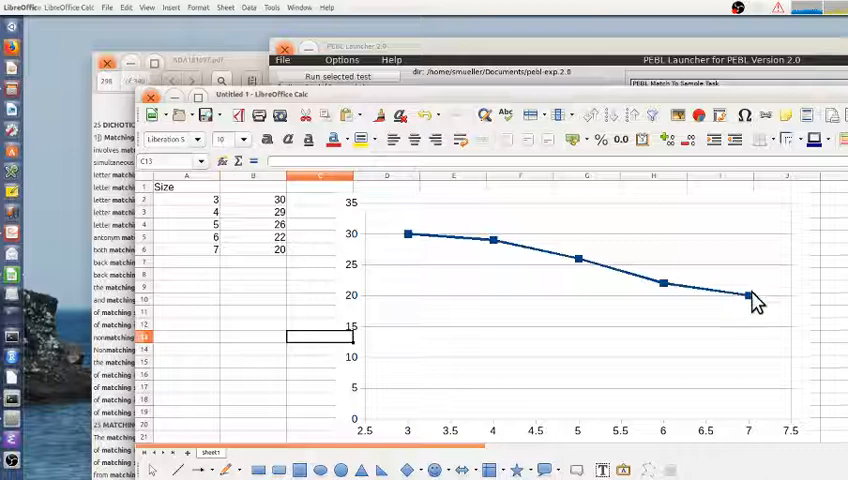
{"action": "mouse_move", "coordinate": [628, 296]}
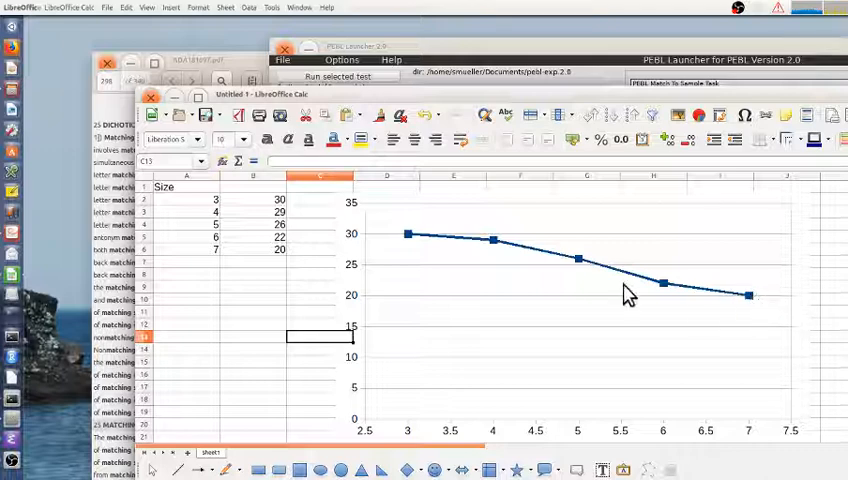
{"action": "mouse_move", "coordinate": [418, 440]}
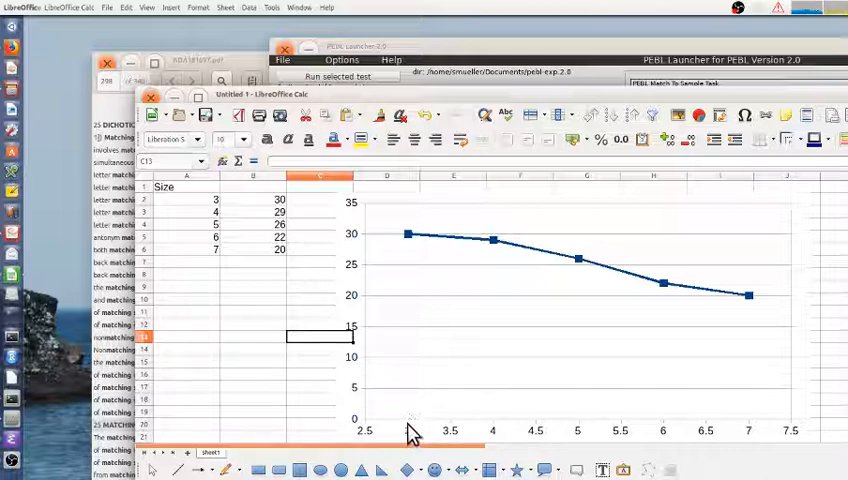
{"action": "mouse_move", "coordinate": [436, 250]}
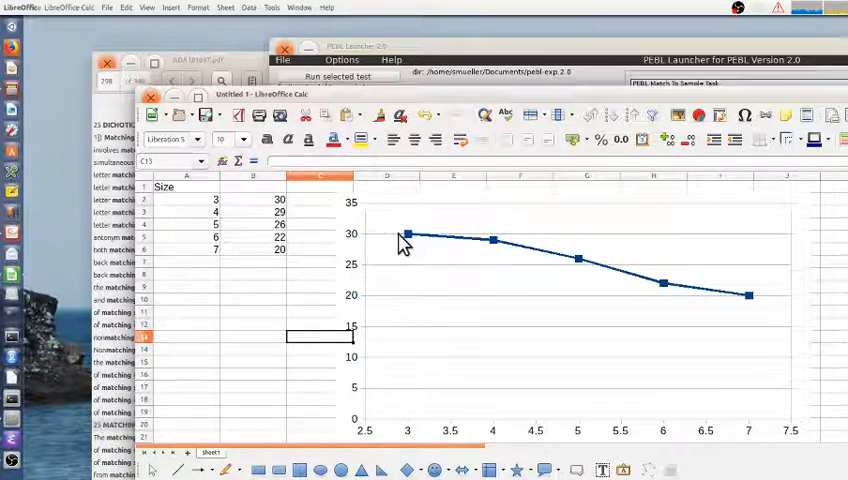
{"action": "mouse_move", "coordinate": [586, 280]}
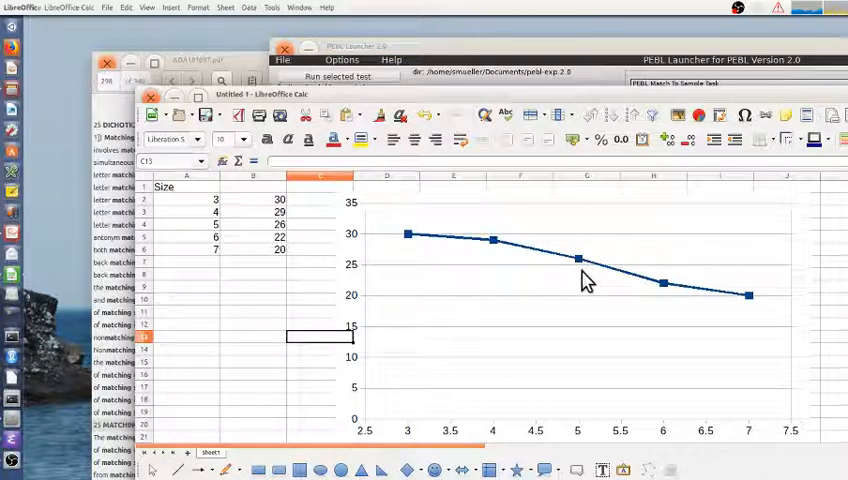
{"action": "mouse_move", "coordinate": [590, 264]}
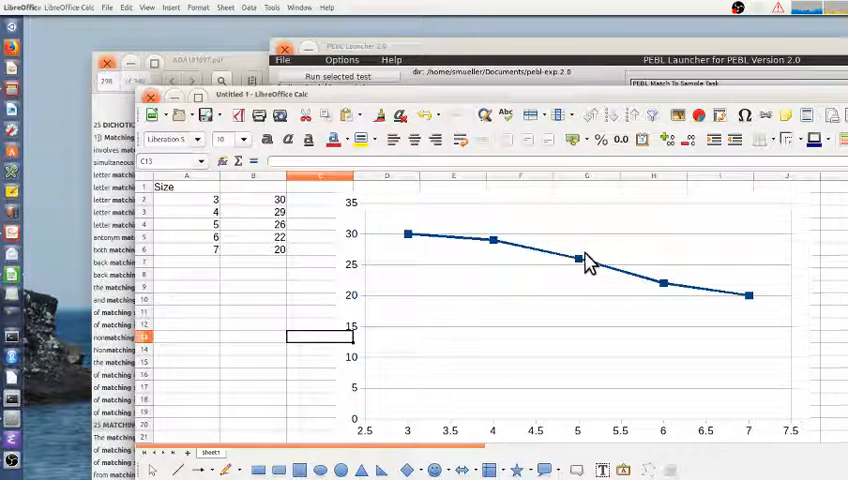
{"action": "mouse_move", "coordinate": [504, 252]}
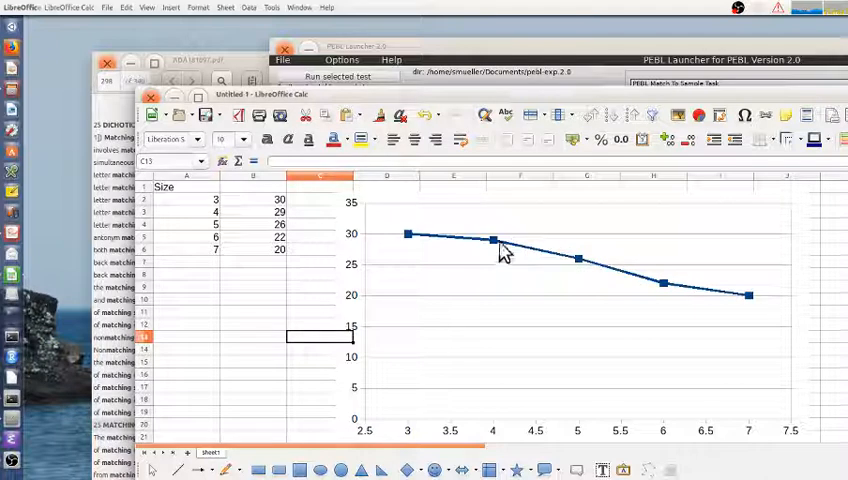
{"action": "mouse_move", "coordinate": [650, 310]}
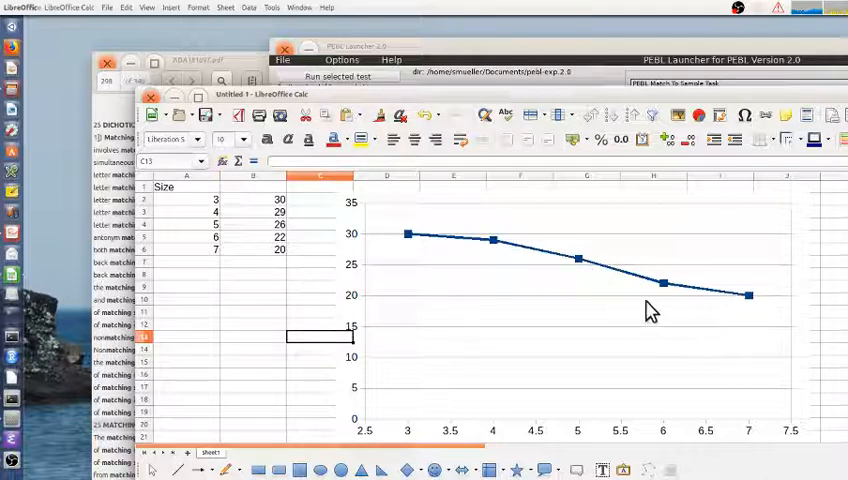
{"action": "mouse_move", "coordinate": [738, 318]}
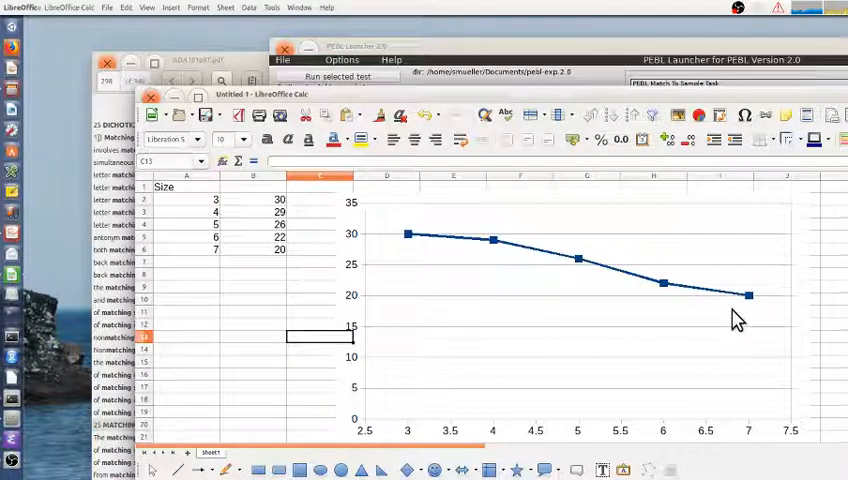
{"action": "mouse_move", "coordinate": [800, 292]}
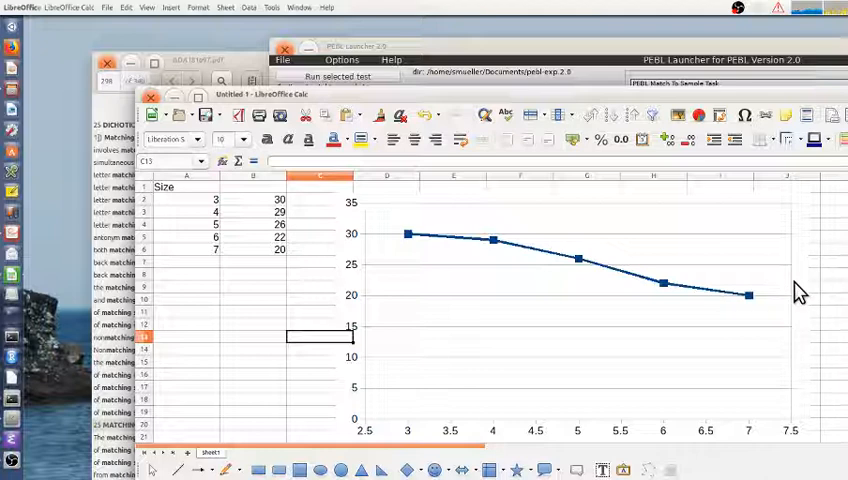
{"action": "mouse_move", "coordinate": [560, 386]}
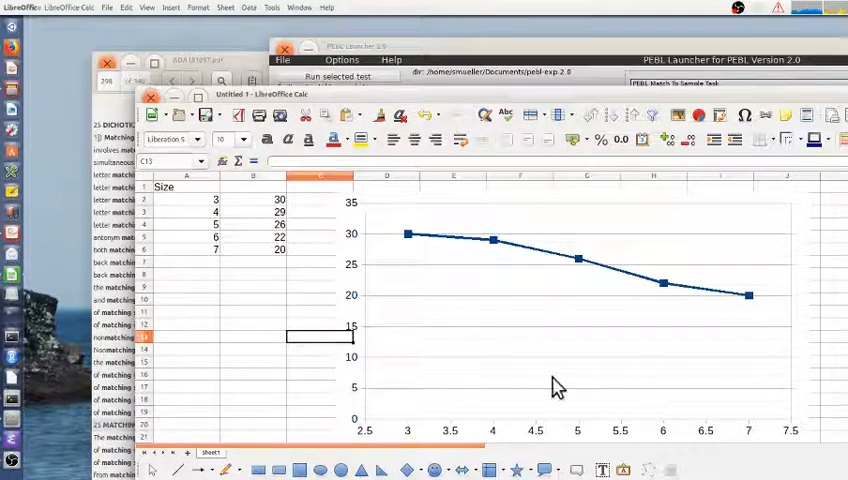
{"action": "mouse_move", "coordinate": [644, 288]}
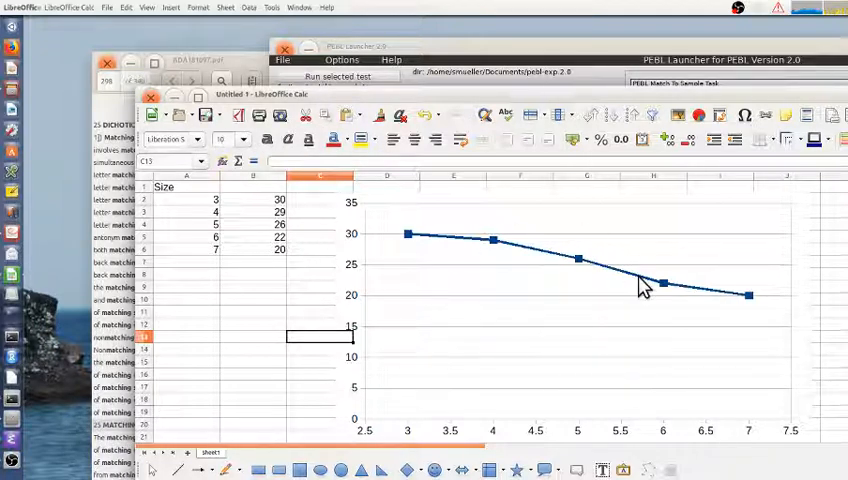
{"action": "mouse_move", "coordinate": [396, 246]}
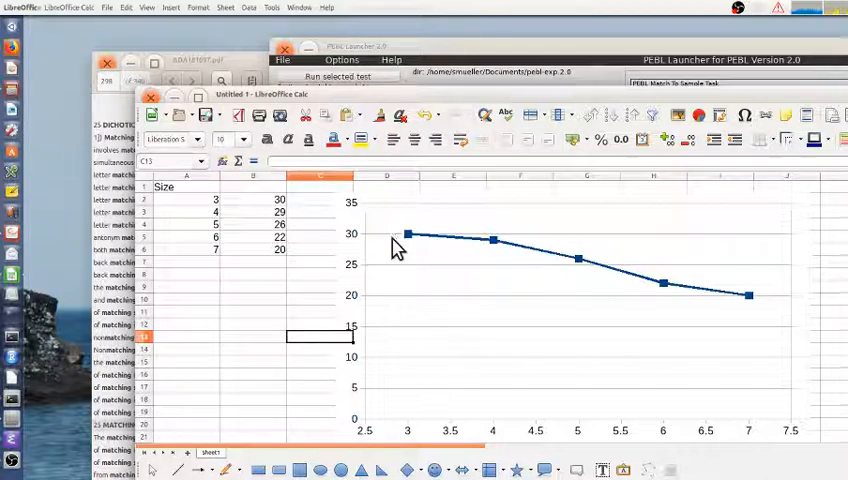
{"action": "mouse_move", "coordinate": [652, 364]}
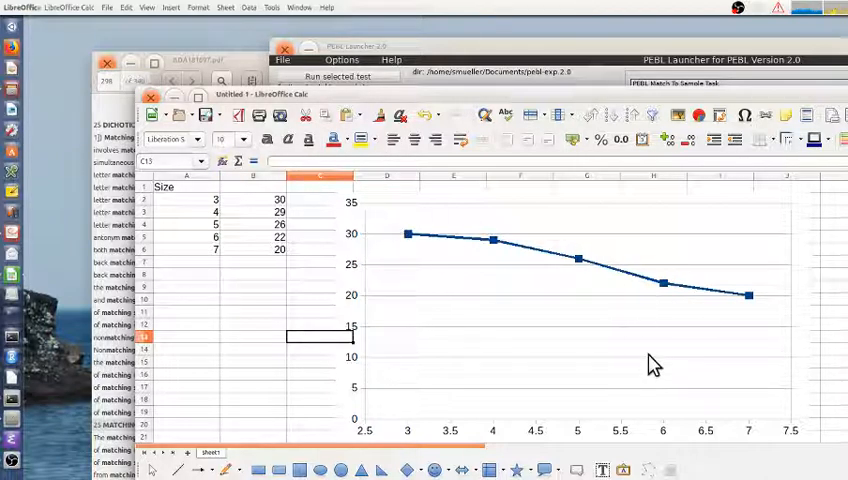
{"action": "mouse_move", "coordinate": [400, 252]}
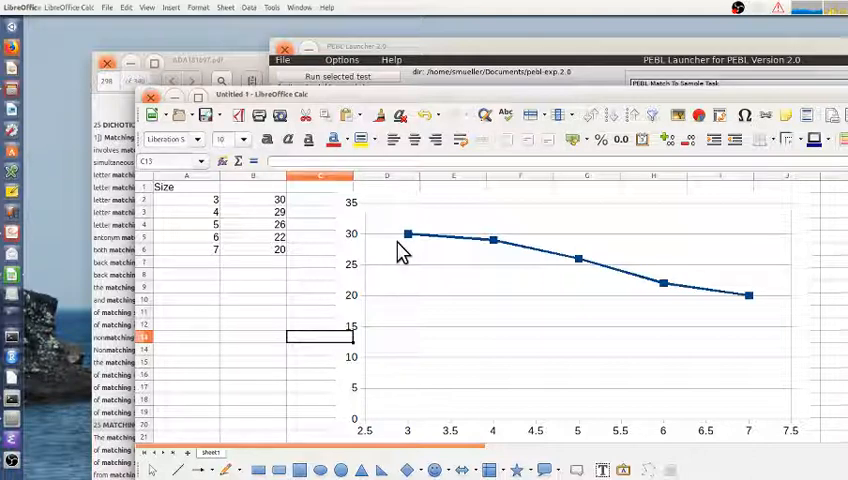
{"action": "mouse_move", "coordinate": [584, 412]}
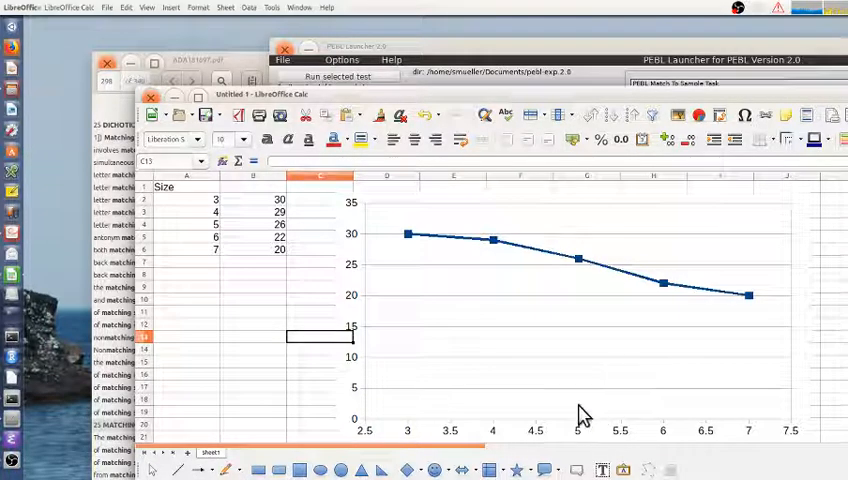
{"action": "mouse_move", "coordinate": [640, 324]}
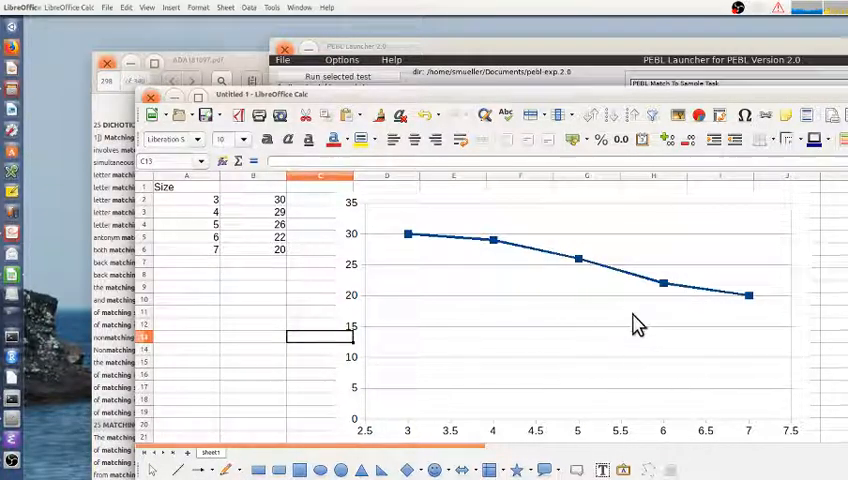
{"action": "mouse_move", "coordinate": [508, 430]}
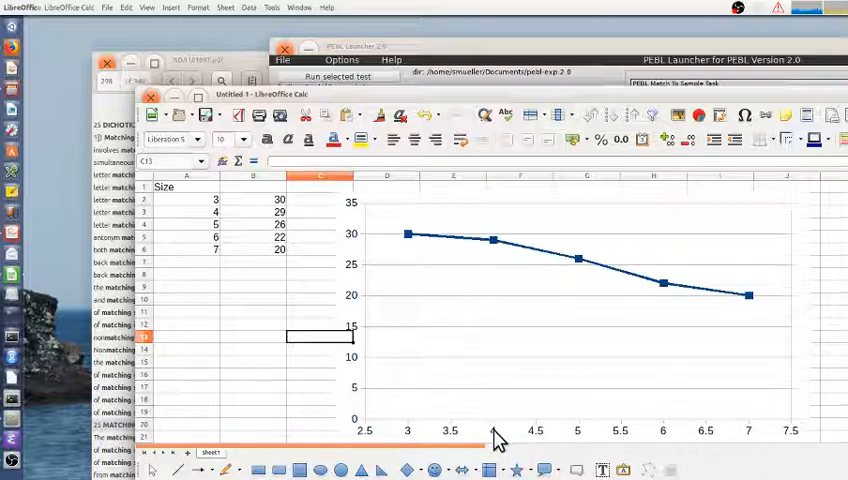
{"action": "mouse_move", "coordinate": [410, 244]}
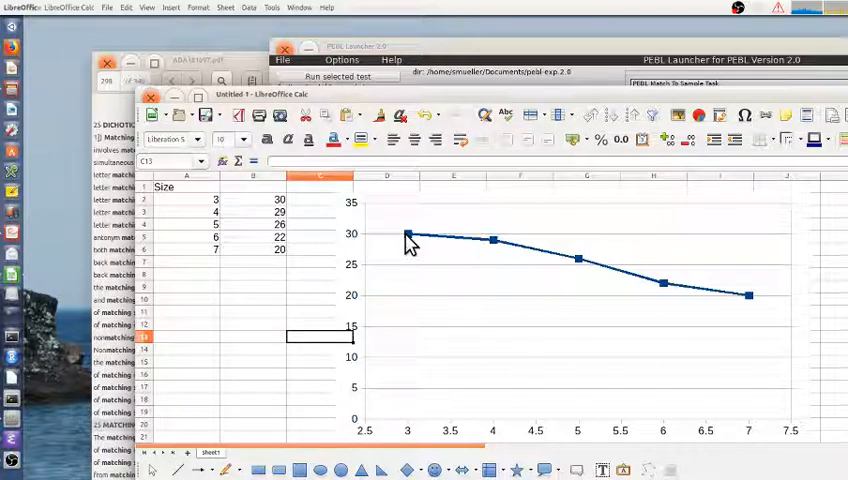
{"action": "mouse_move", "coordinate": [582, 264]}
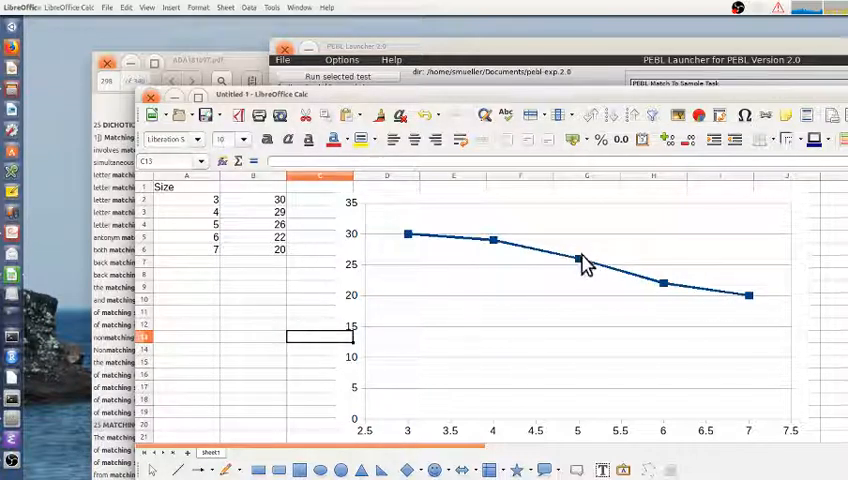
{"action": "mouse_move", "coordinate": [584, 280]}
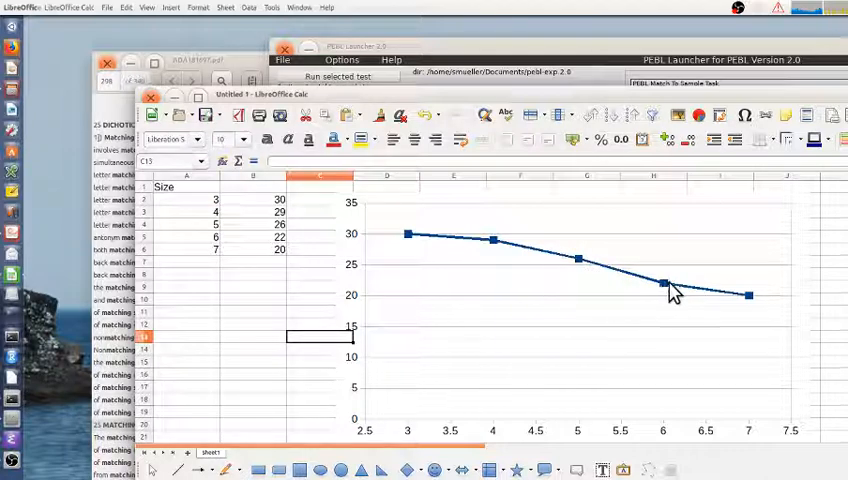
{"action": "mouse_move", "coordinate": [604, 294]}
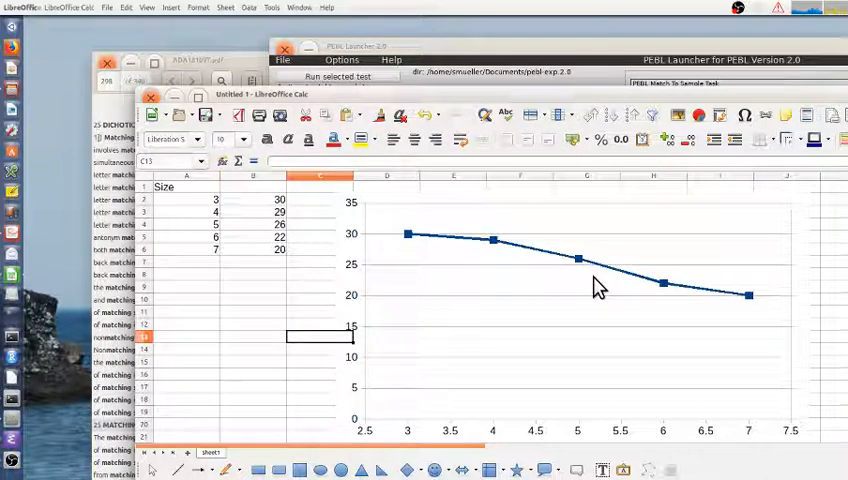
{"action": "mouse_move", "coordinate": [618, 294]}
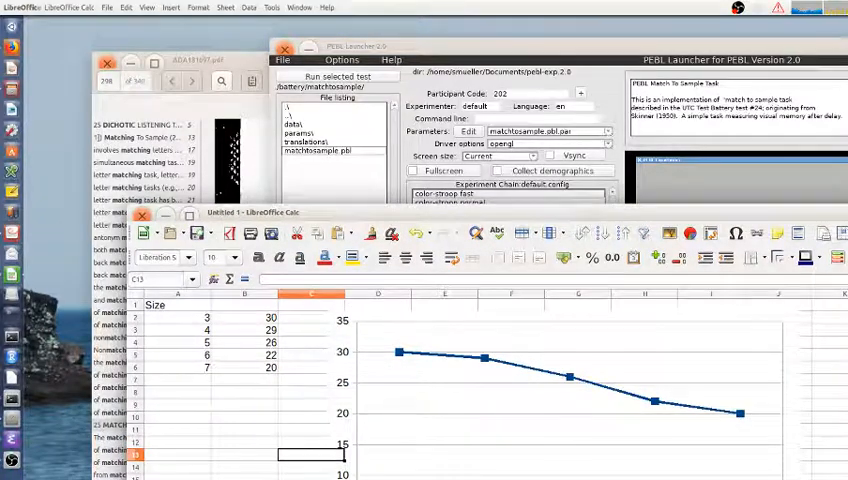
{"action": "mouse_move", "coordinate": [204, 218]}
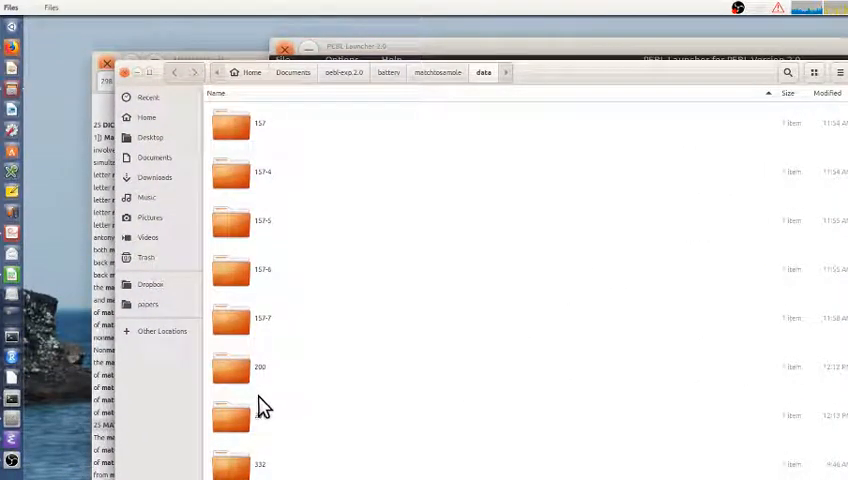
Step: Open the numbered subject data folder inside matchtosample's data directory
{"action": "double_click", "coordinate": [230, 364]}
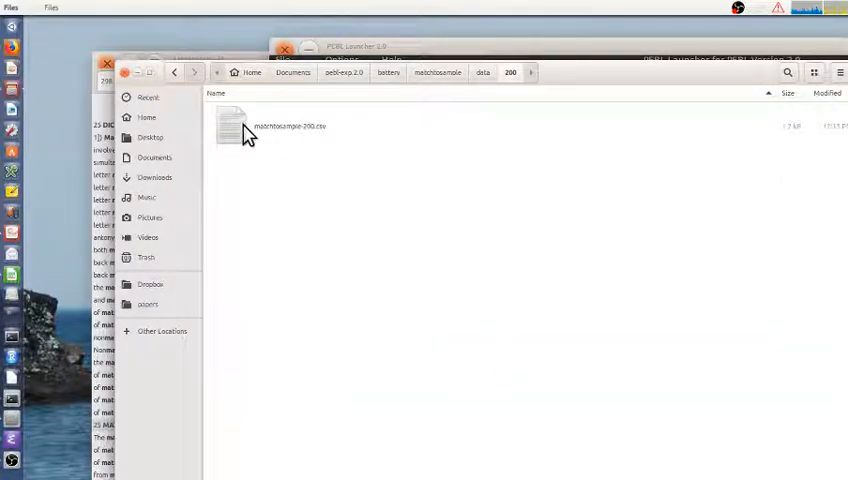
Step: Open the subject's matchtosample CSV results file in LibreOffice Calc
{"action": "left_click", "coordinate": [230, 120]}
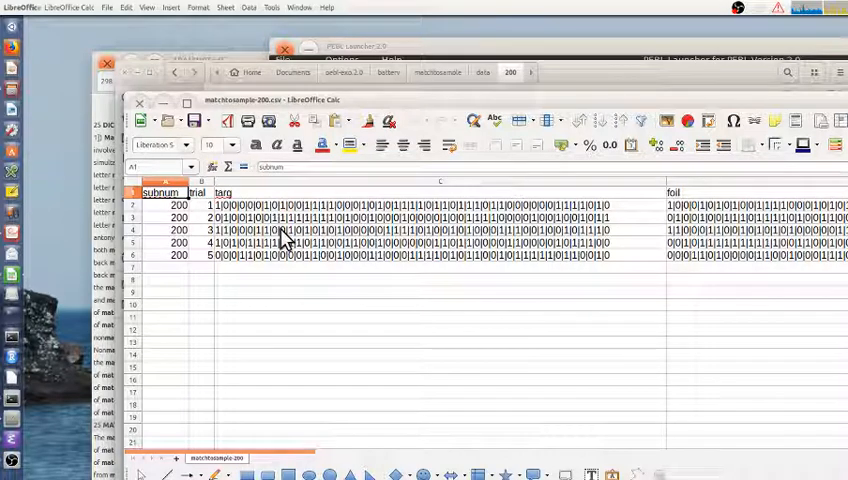
{"action": "mouse_move", "coordinate": [350, 256]}
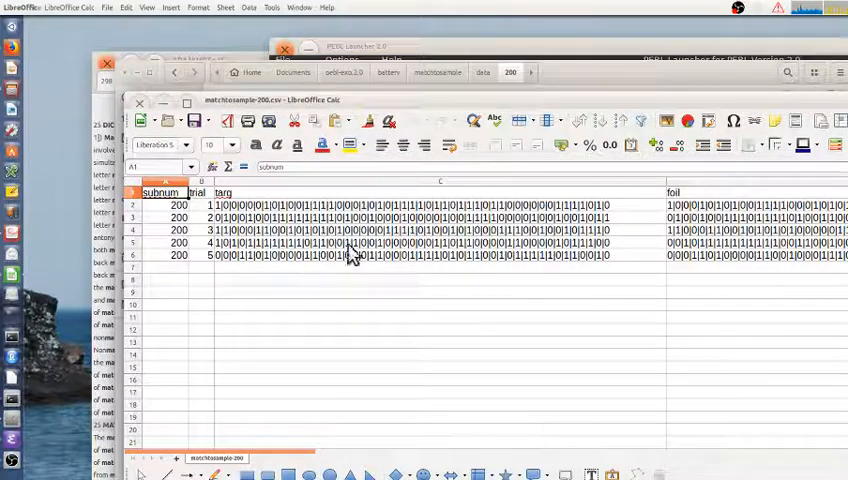
{"action": "mouse_move", "coordinate": [752, 224]}
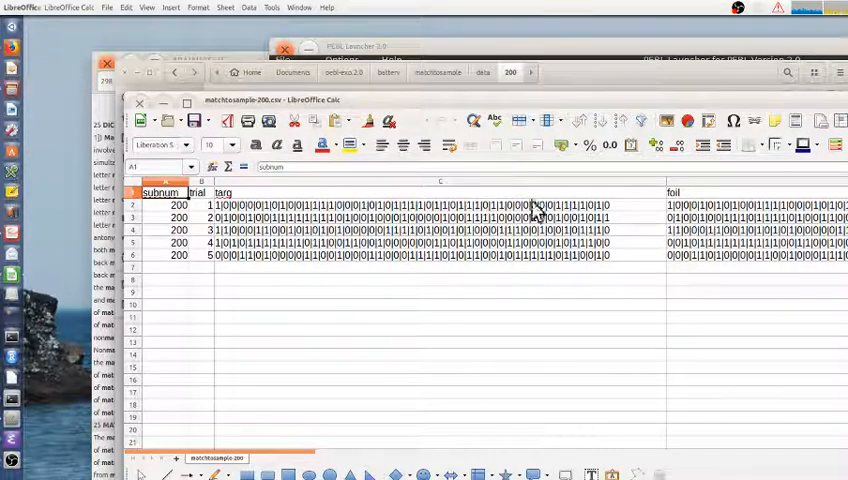
{"action": "mouse_move", "coordinate": [250, 240]}
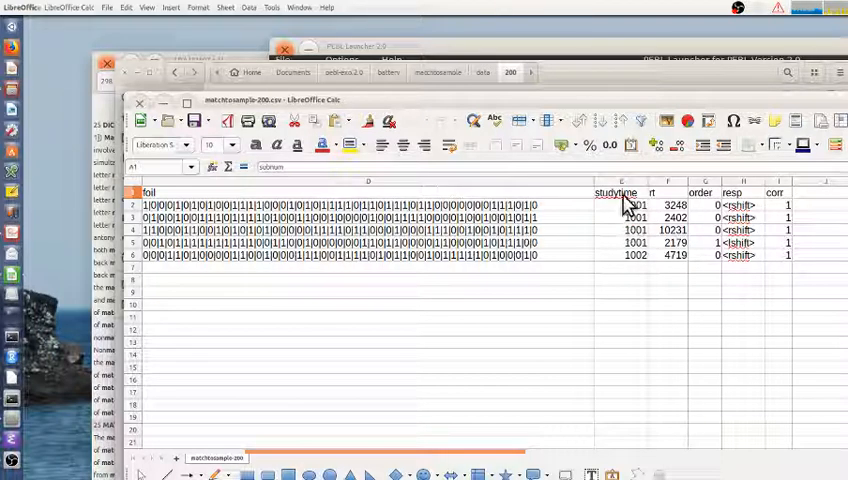
{"action": "mouse_move", "coordinate": [632, 292]}
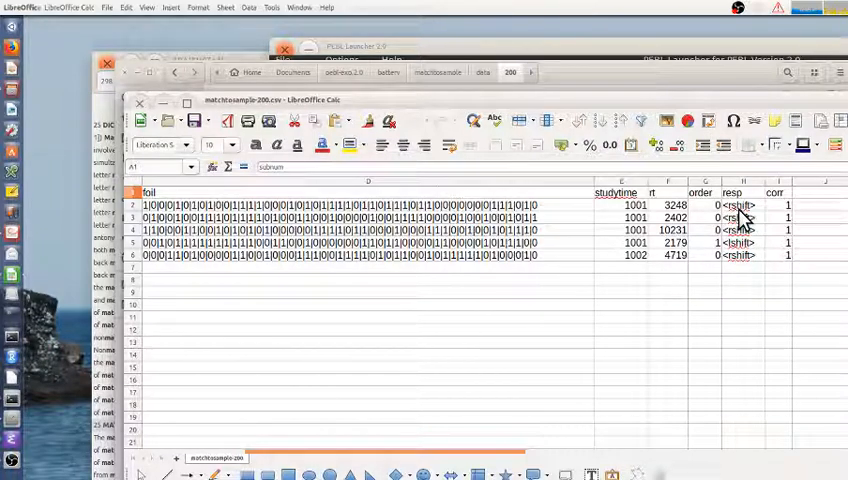
{"action": "mouse_move", "coordinate": [740, 256]}
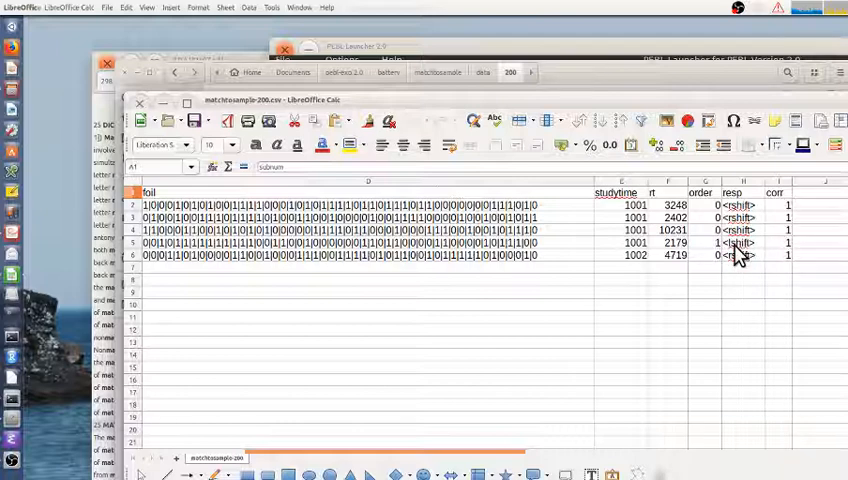
{"action": "mouse_move", "coordinate": [764, 344]}
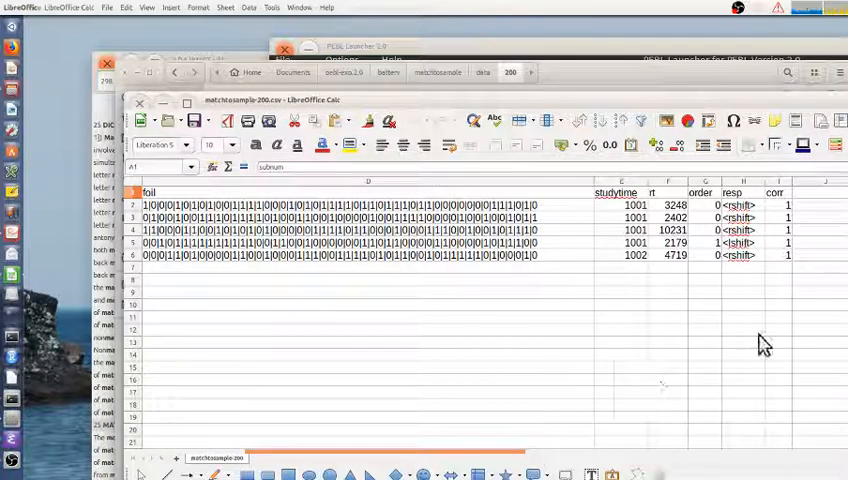
{"action": "mouse_move", "coordinate": [610, 288]}
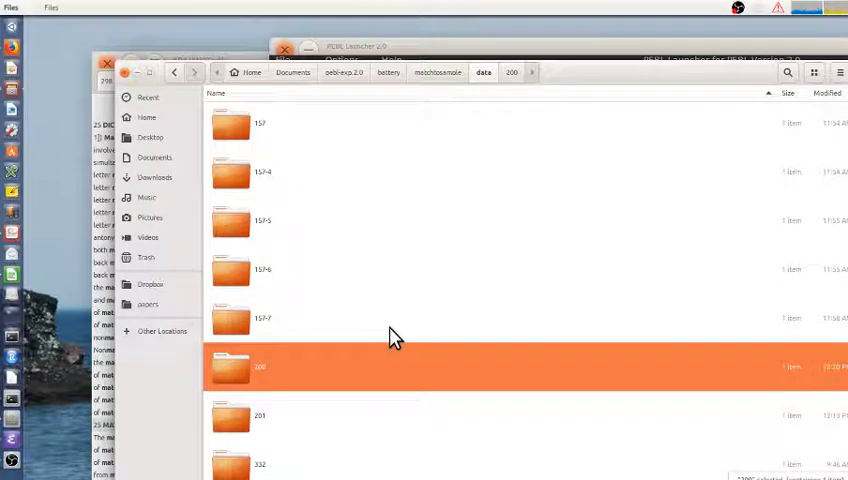
{"action": "mouse_move", "coordinate": [248, 190]}
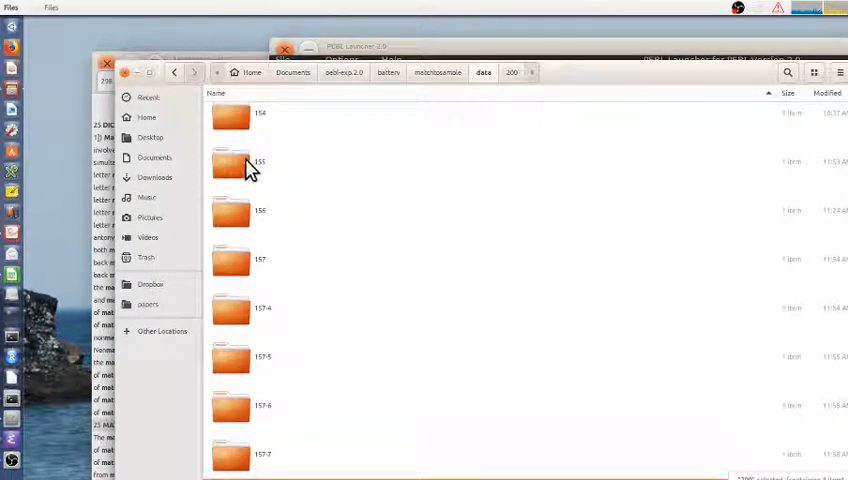
Step: Open folder 199 and load matchtosample-199.csv into LibreOffice Calc
{"action": "double_click", "coordinate": [248, 164]}
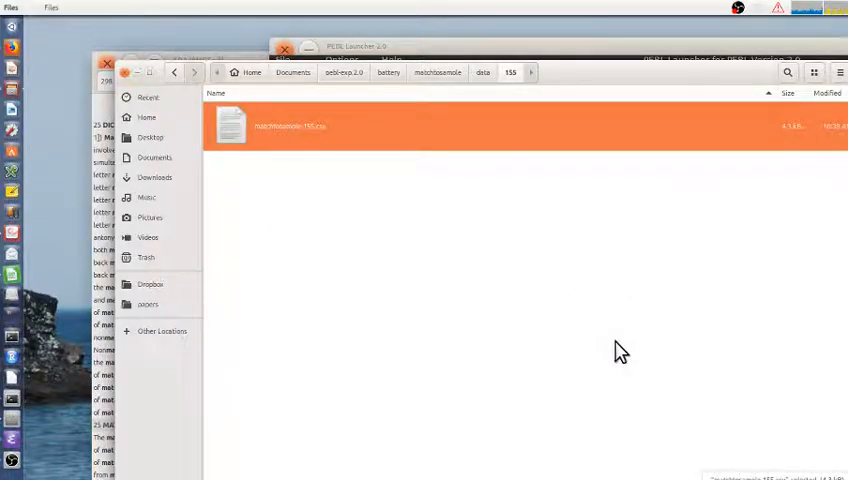
{"action": "double_click", "coordinate": [288, 126]}
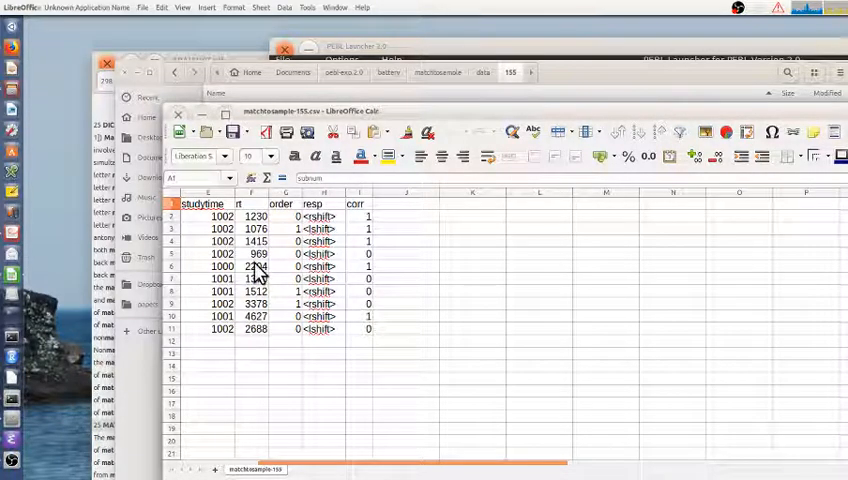
{"action": "mouse_move", "coordinate": [222, 240]}
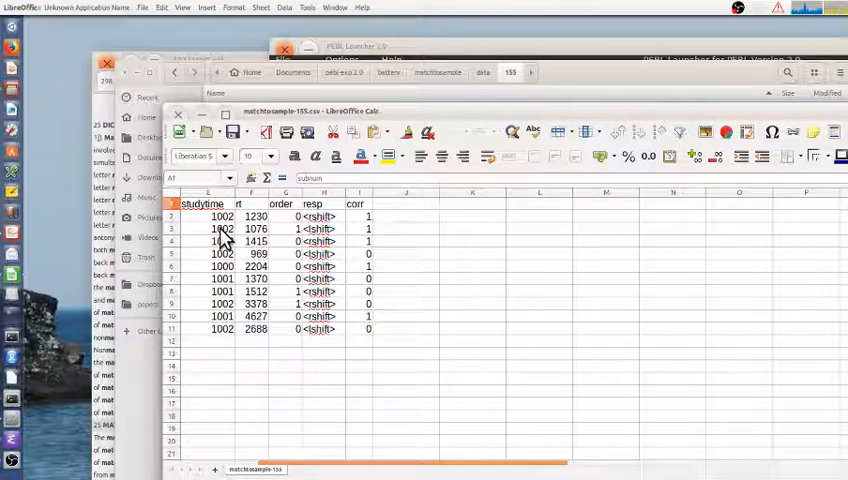
{"action": "mouse_move", "coordinate": [220, 328]}
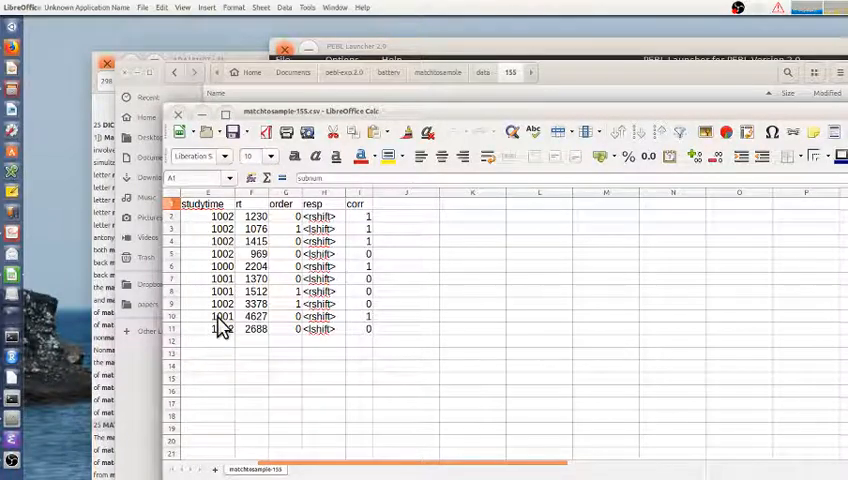
{"action": "mouse_move", "coordinate": [320, 356]}
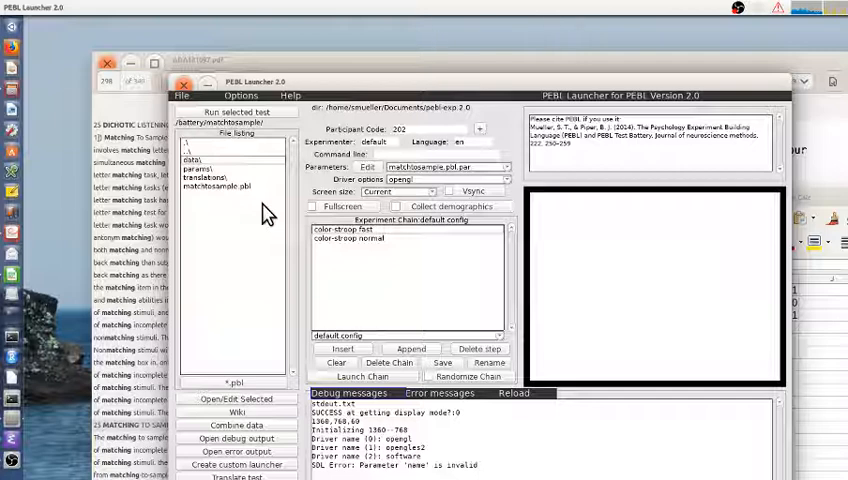
{"action": "mouse_move", "coordinate": [628, 190]}
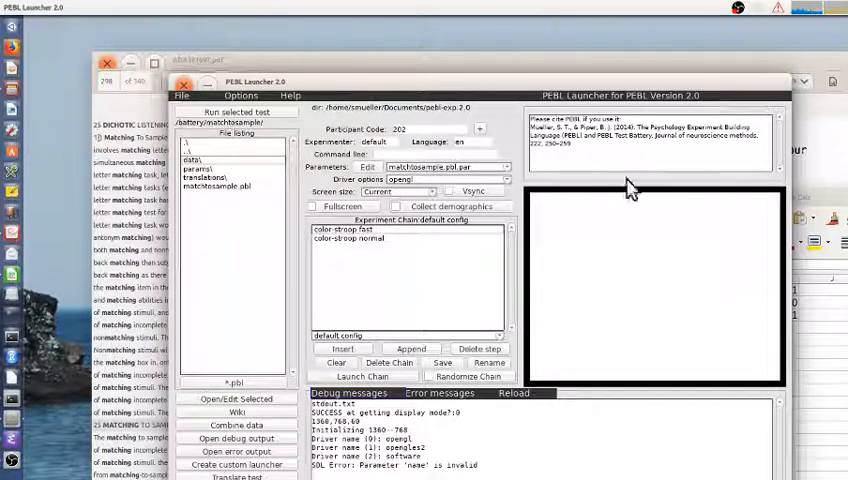